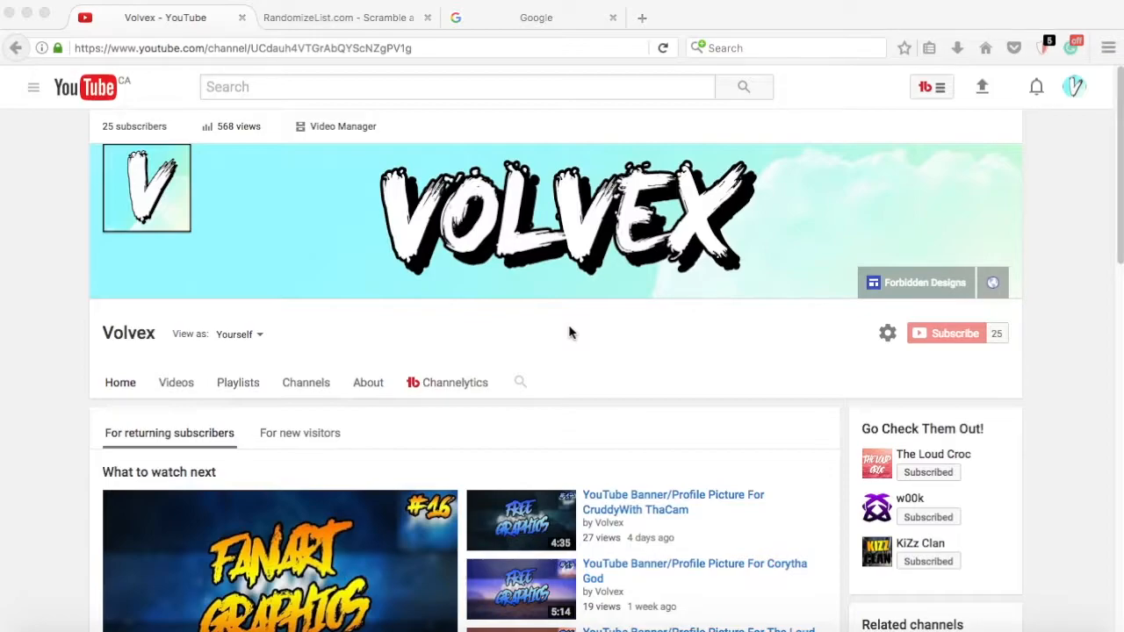
Submit the brand list (Apple, Samsung, Toyota...) on RandomizeList.com and look for the shuffled result.
scroll(down, 3)
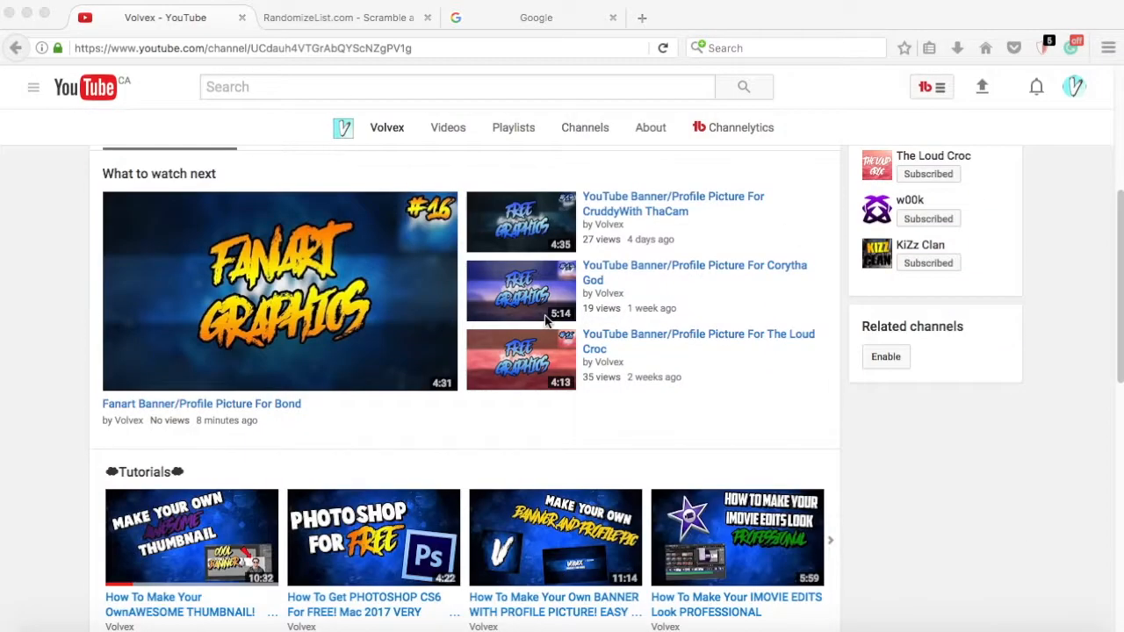
scroll(down, 3)
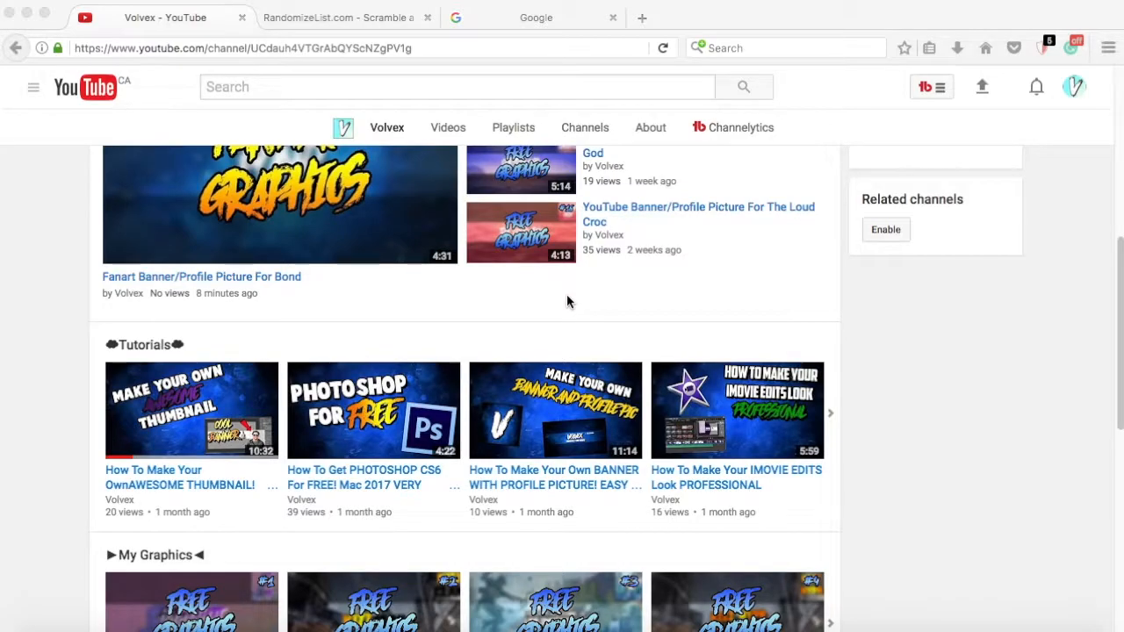
scroll(down, 3)
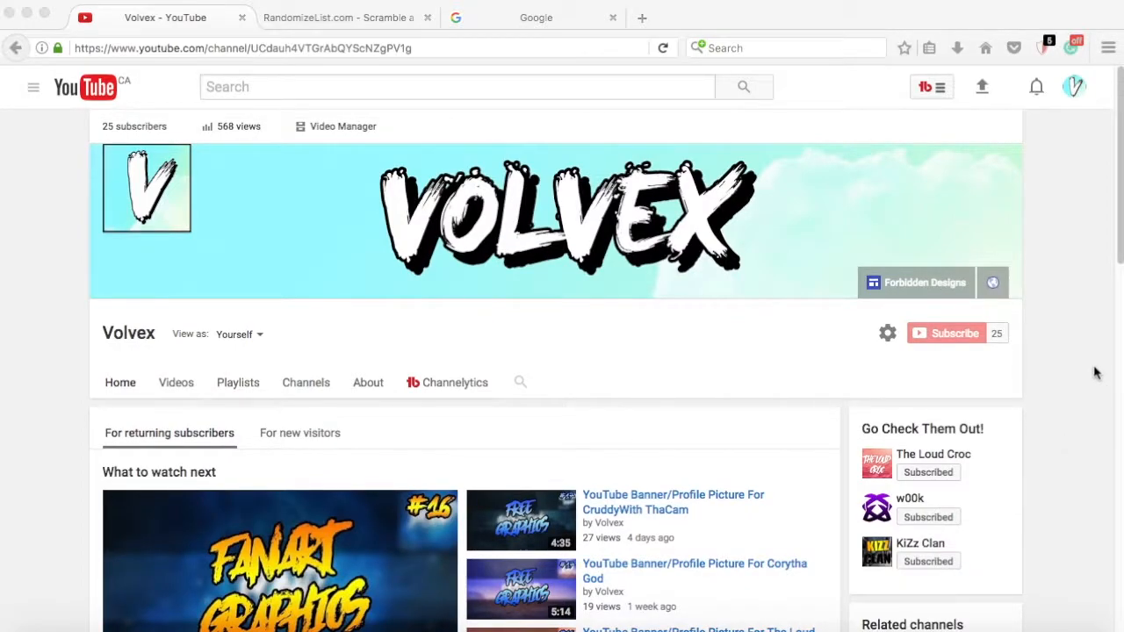
mouse_move(1089, 359)
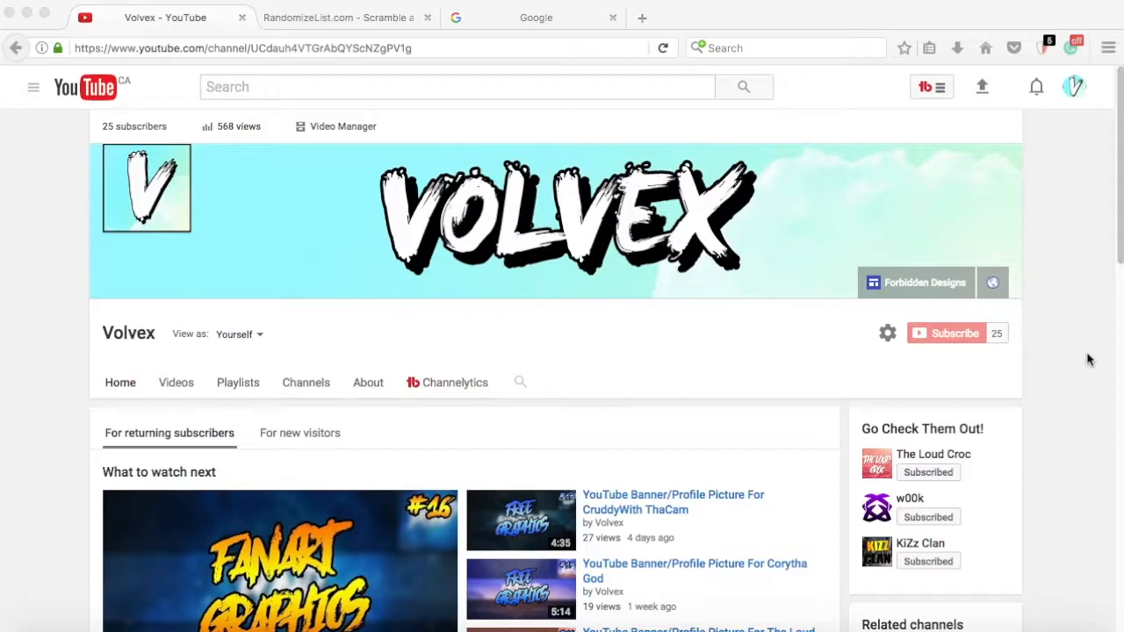
click(342, 18)
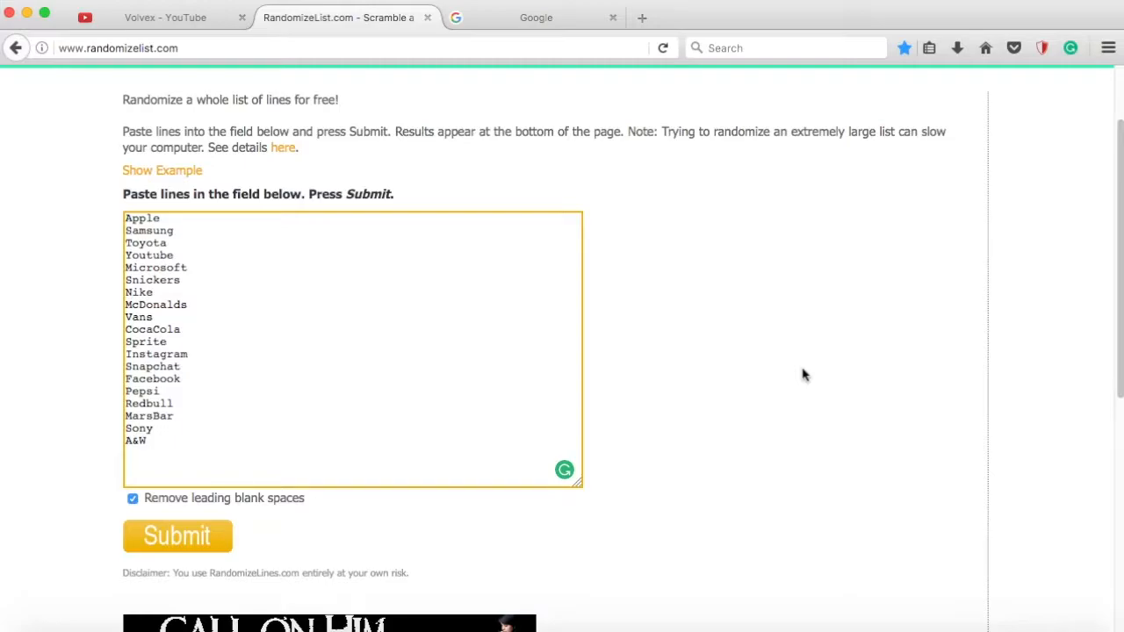
mouse_move(1022, 325)
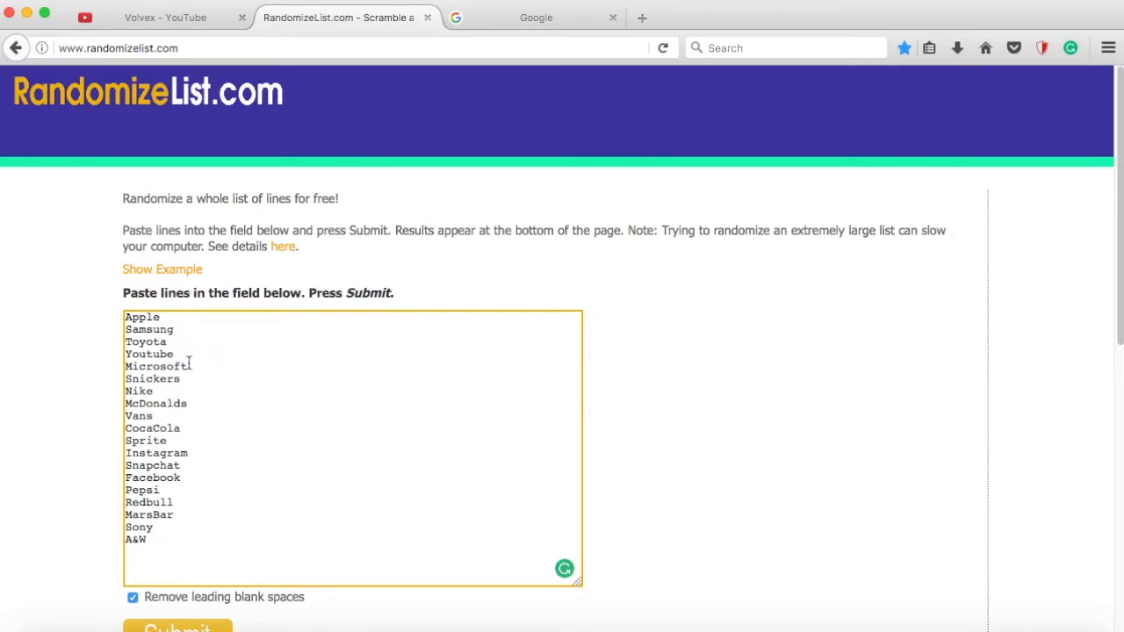
mouse_move(1068, 382)
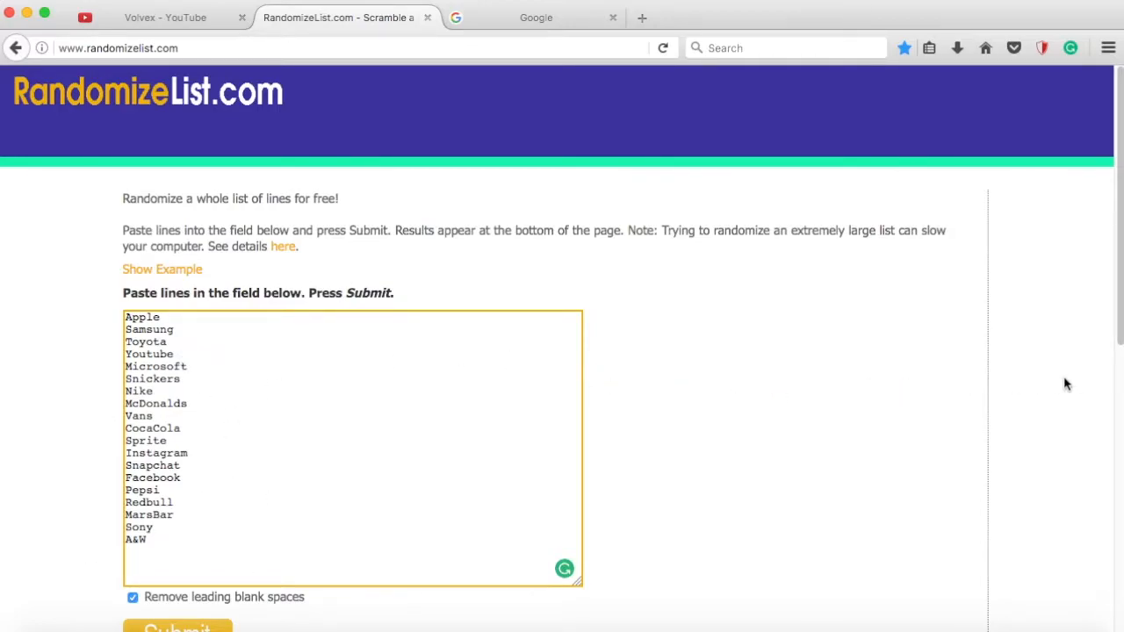
scroll(down, 3)
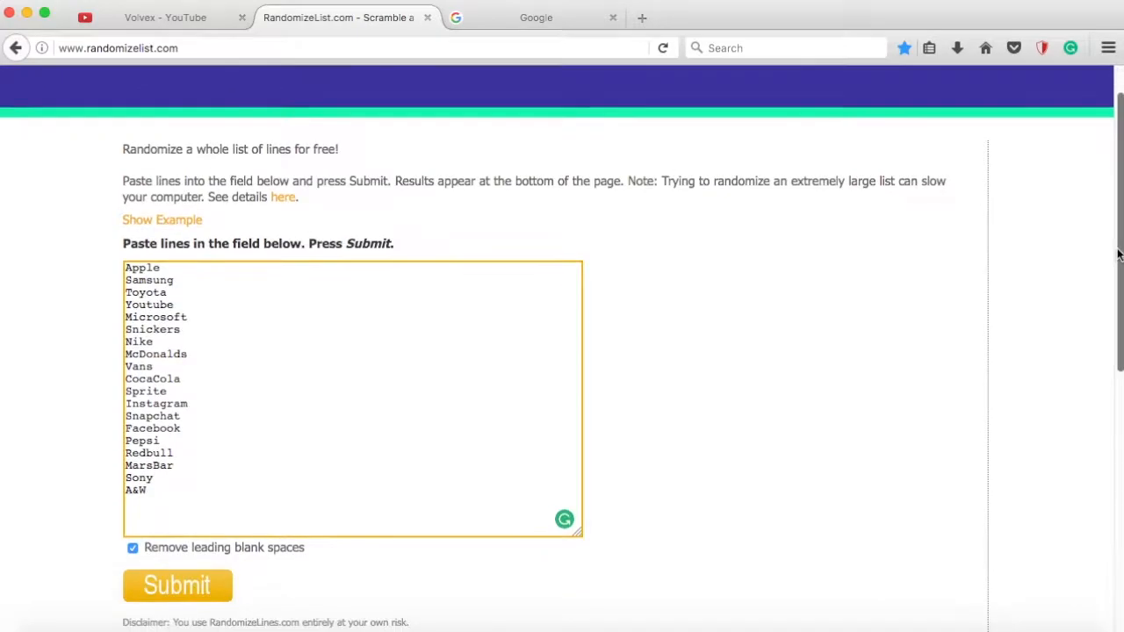
click(176, 585)
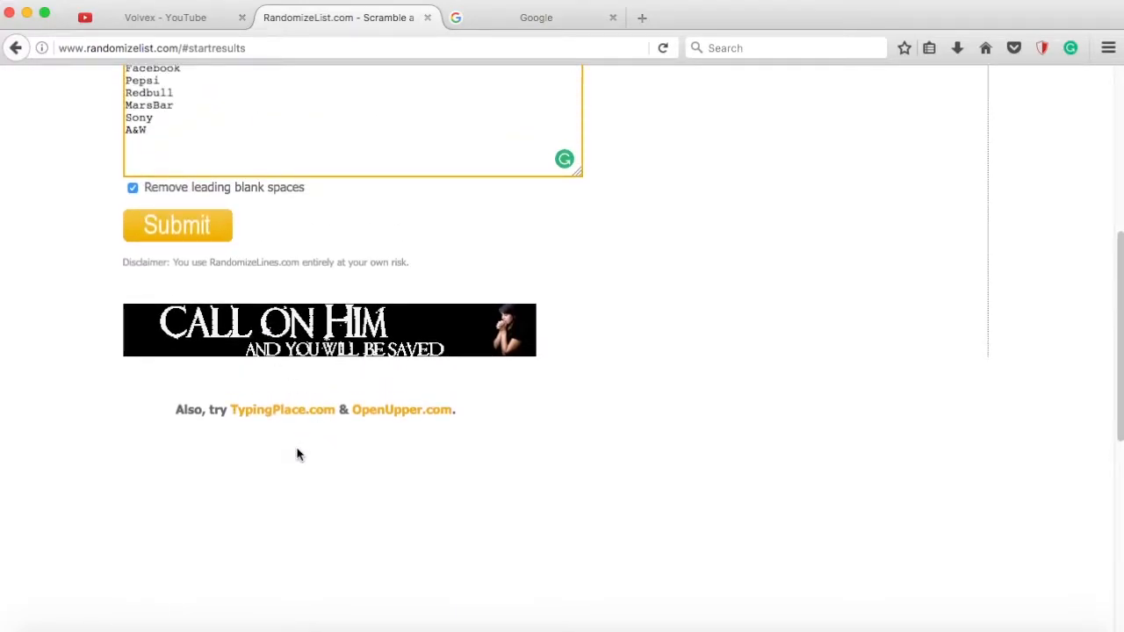
scroll(up, 3)
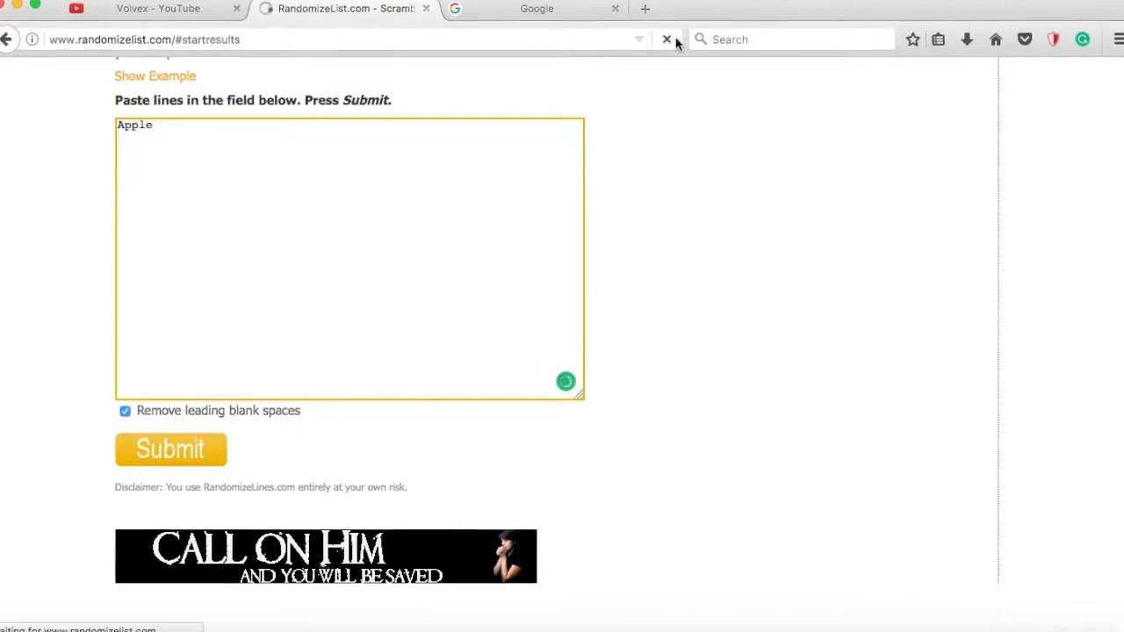
Open random-ize.com from the 'randomize' search results and paste in the brand list.
click(170, 450)
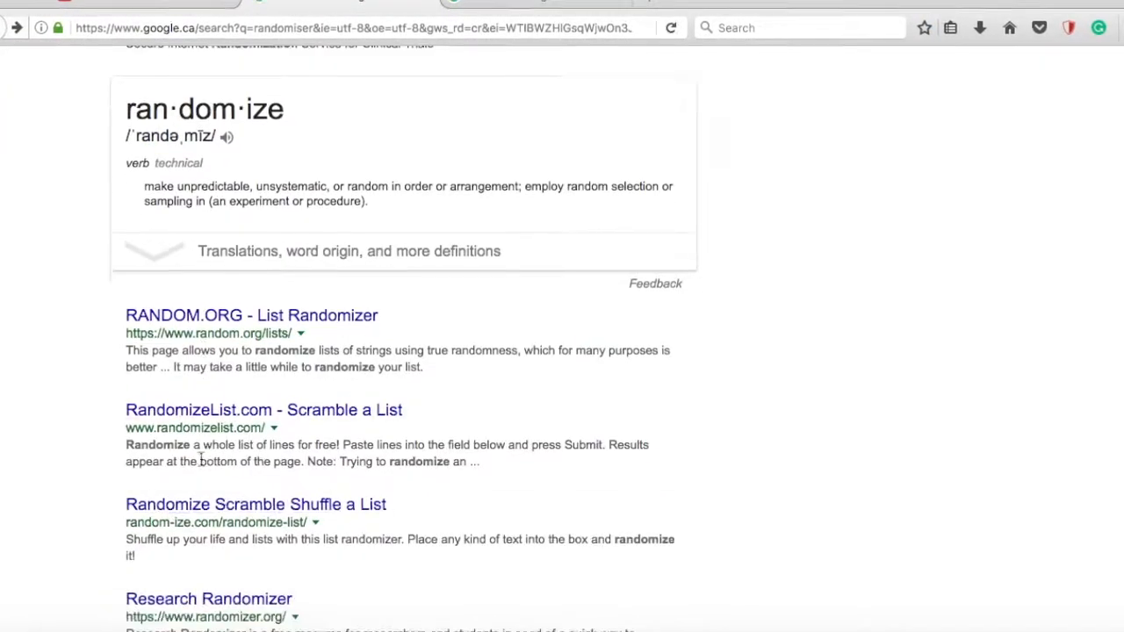
click(257, 504)
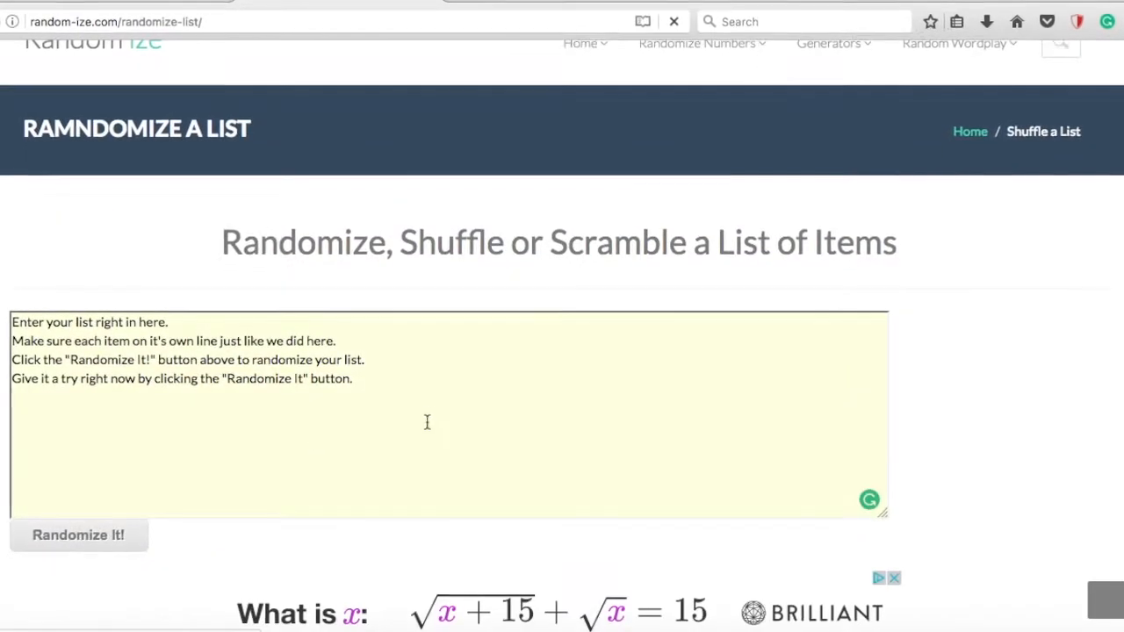
text(Samsung)
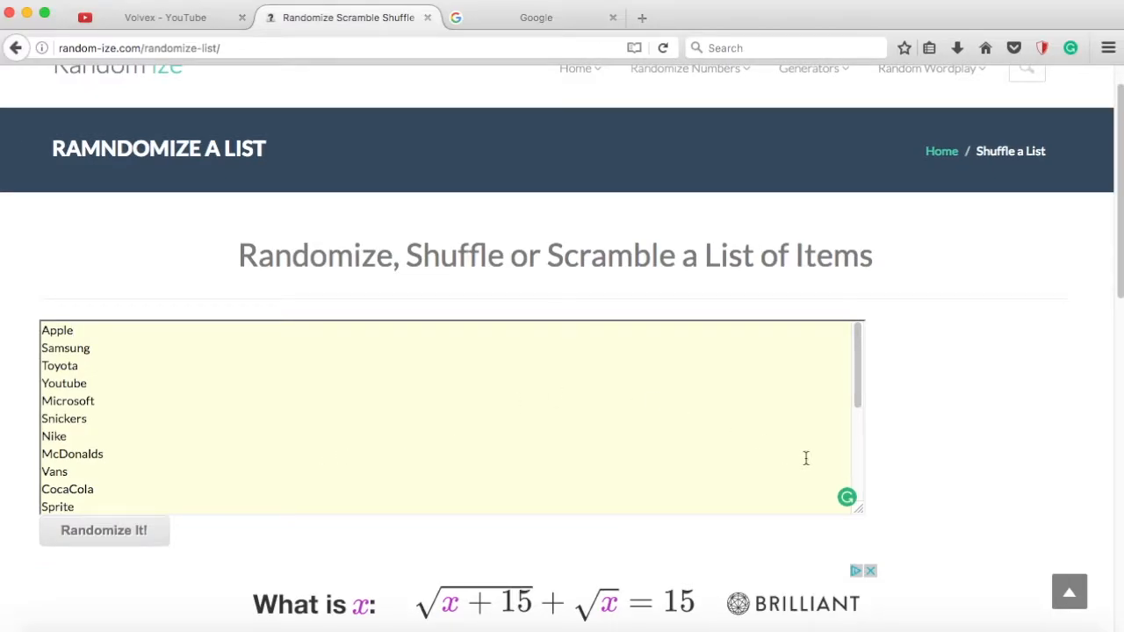
mouse_move(1078, 320)
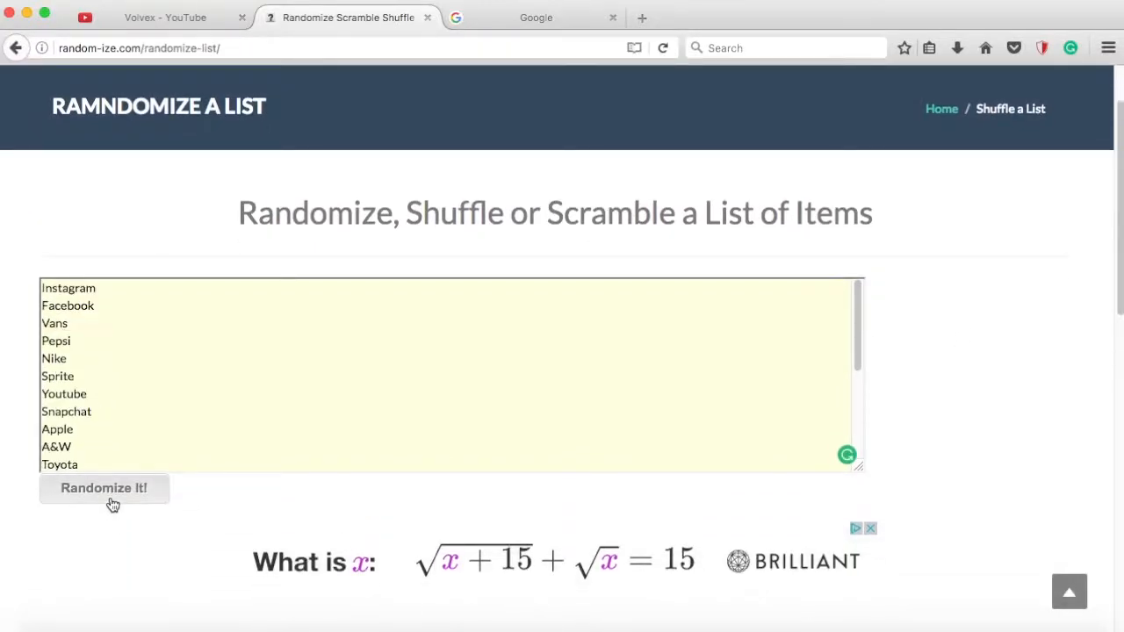
Shuffle the list three times with Randomize It!, landing on an order starting Toyota, Sprite, Instagram.
scroll(down, 3)
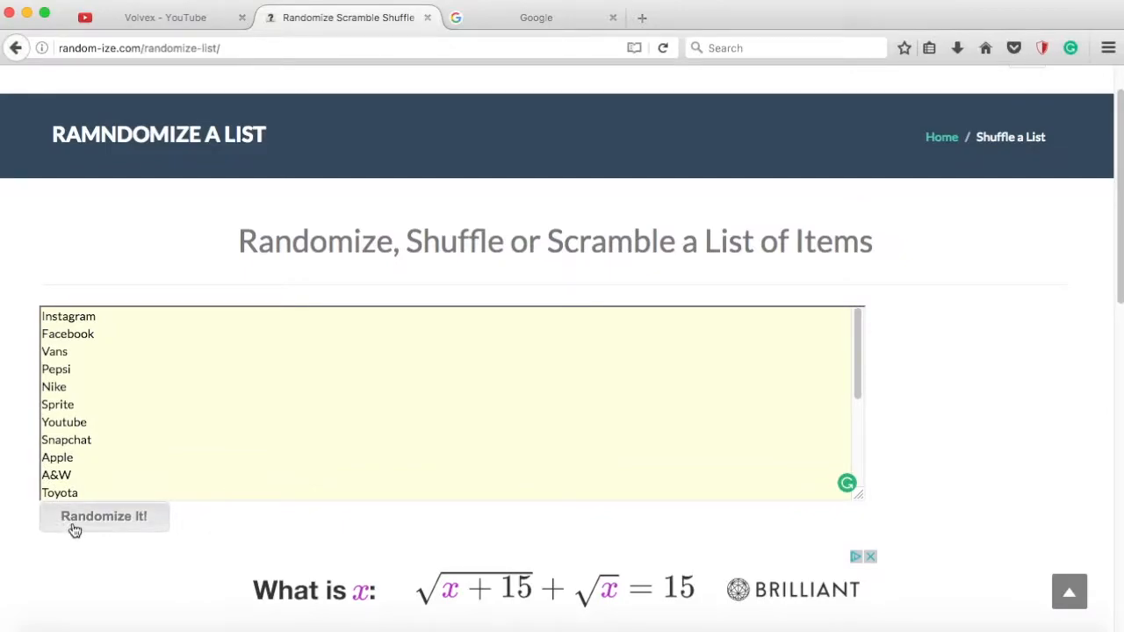
click(104, 516)
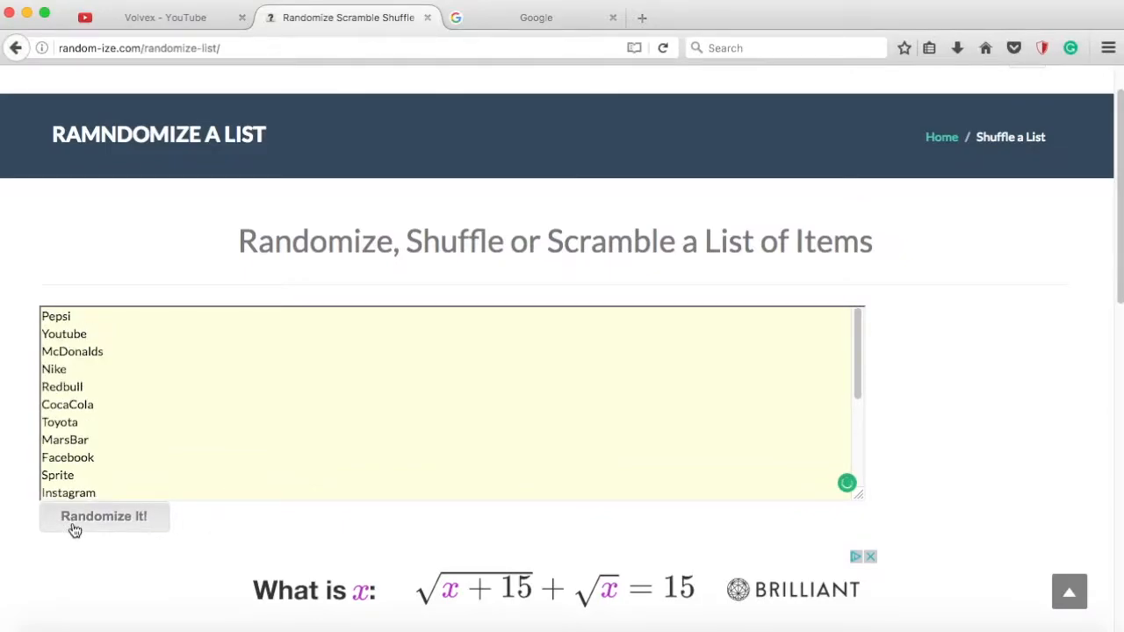
click(104, 516)
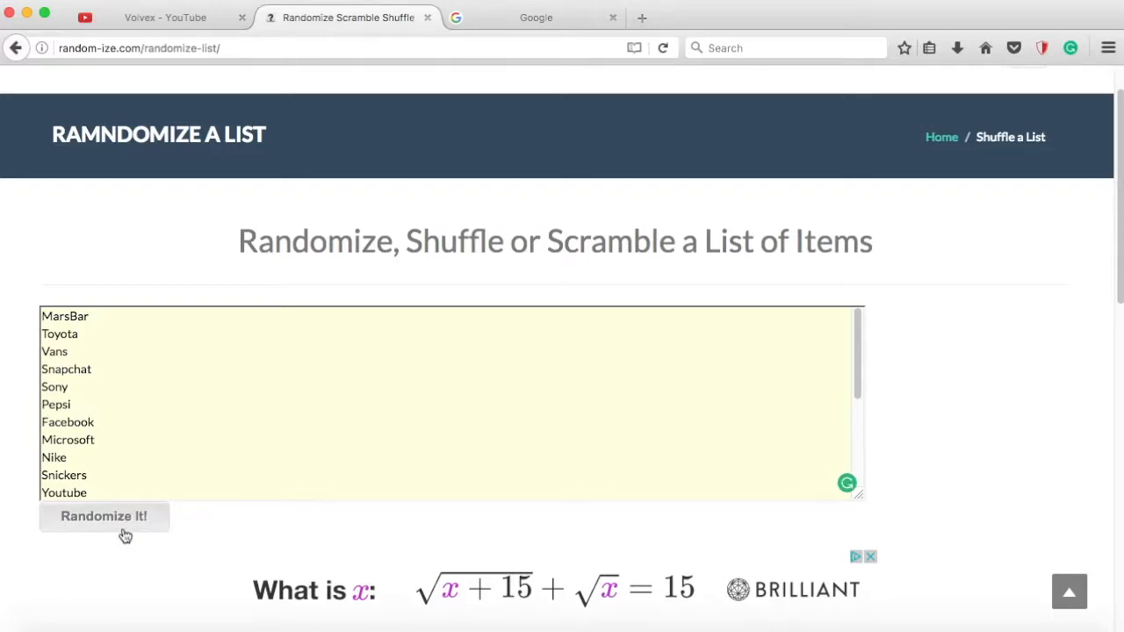
click(103, 517)
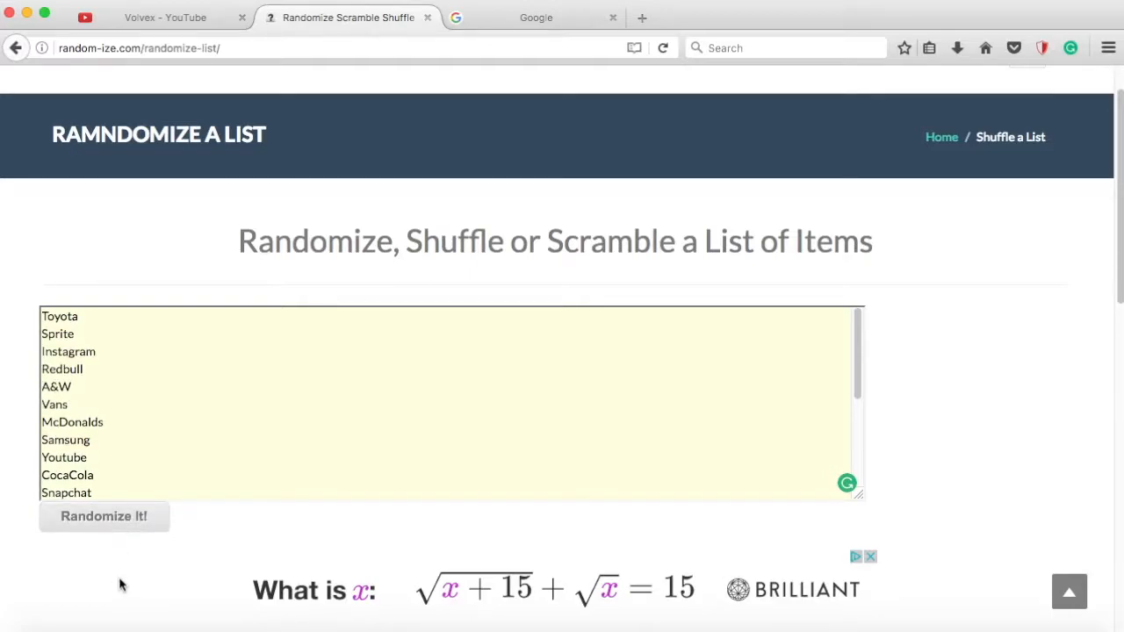
mouse_move(535, 18)
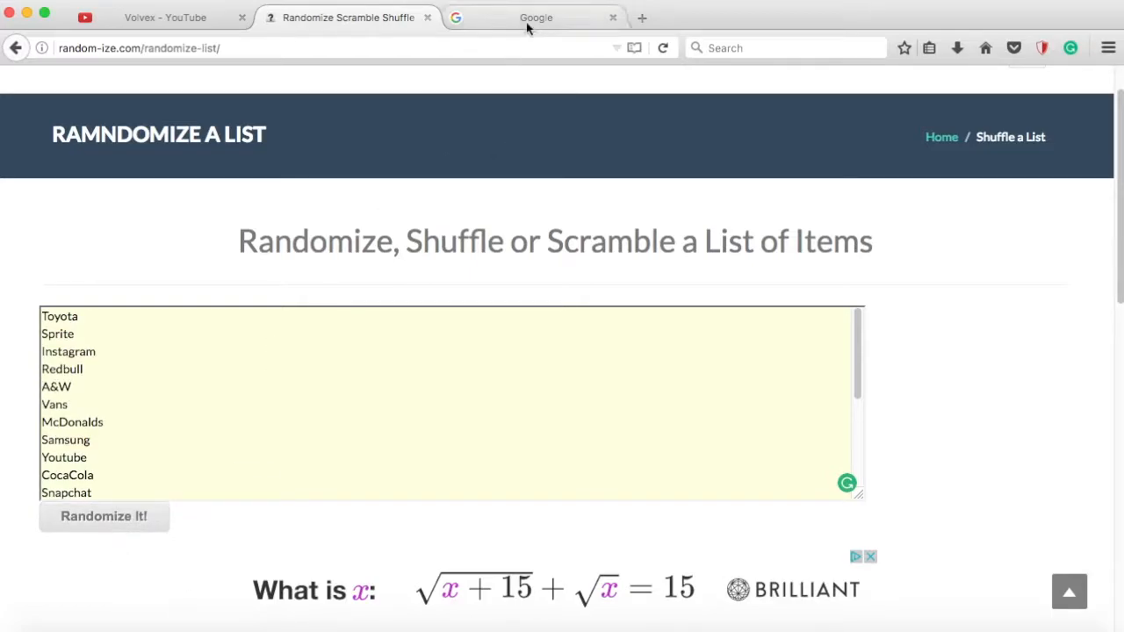
Search Google Images for 'toyota ads' and preview the red TOYOTA logo result.
click(536, 17)
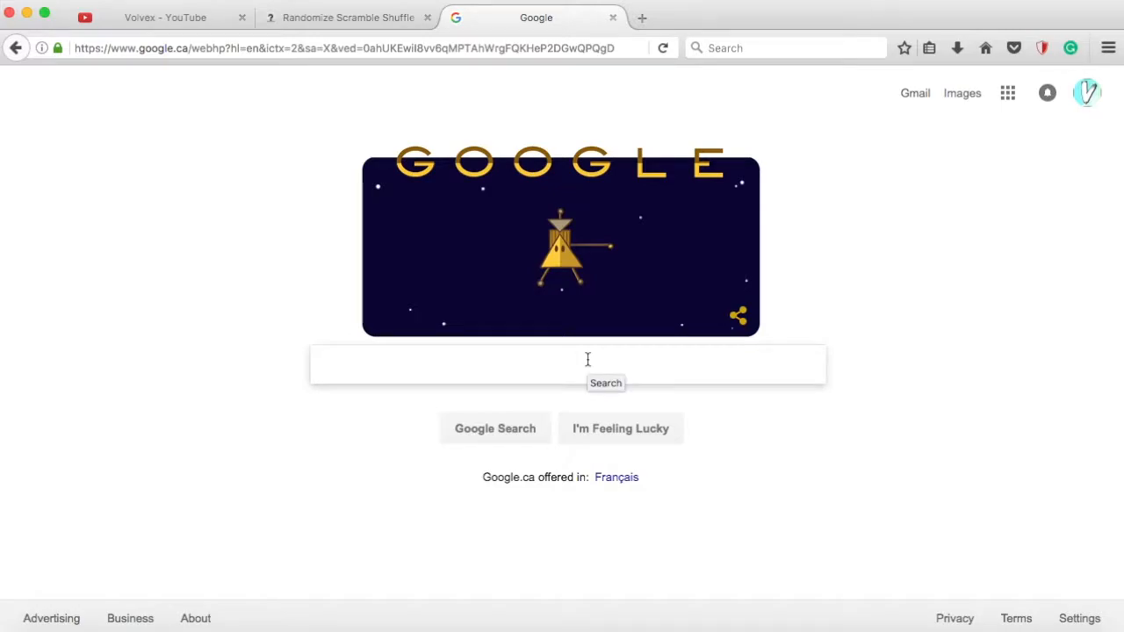
text(toyta ads)
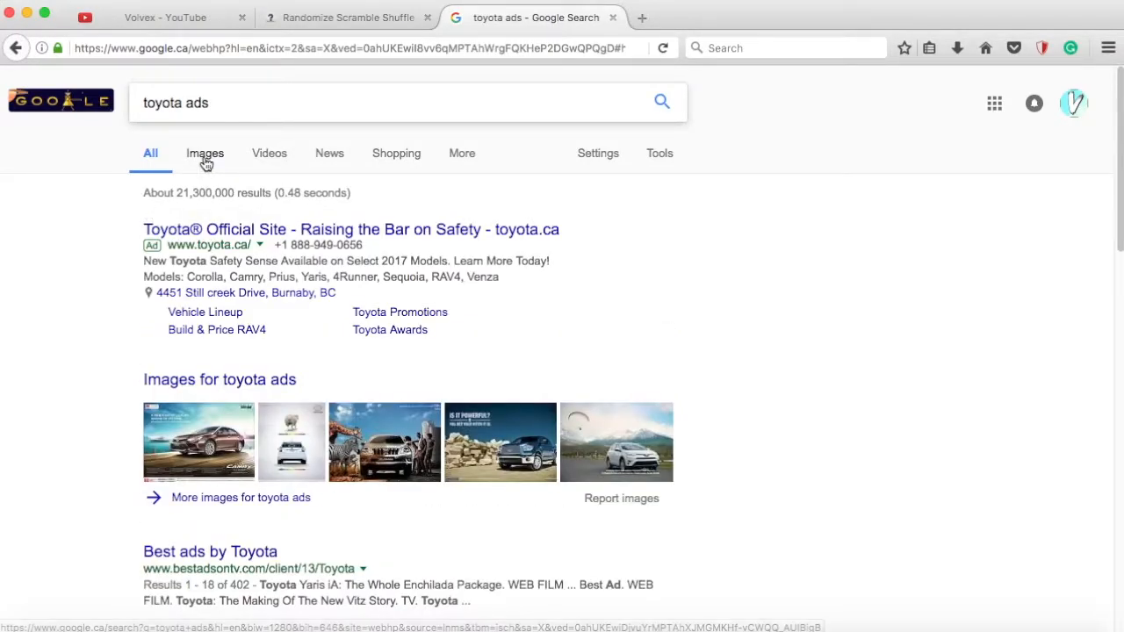
click(204, 153)
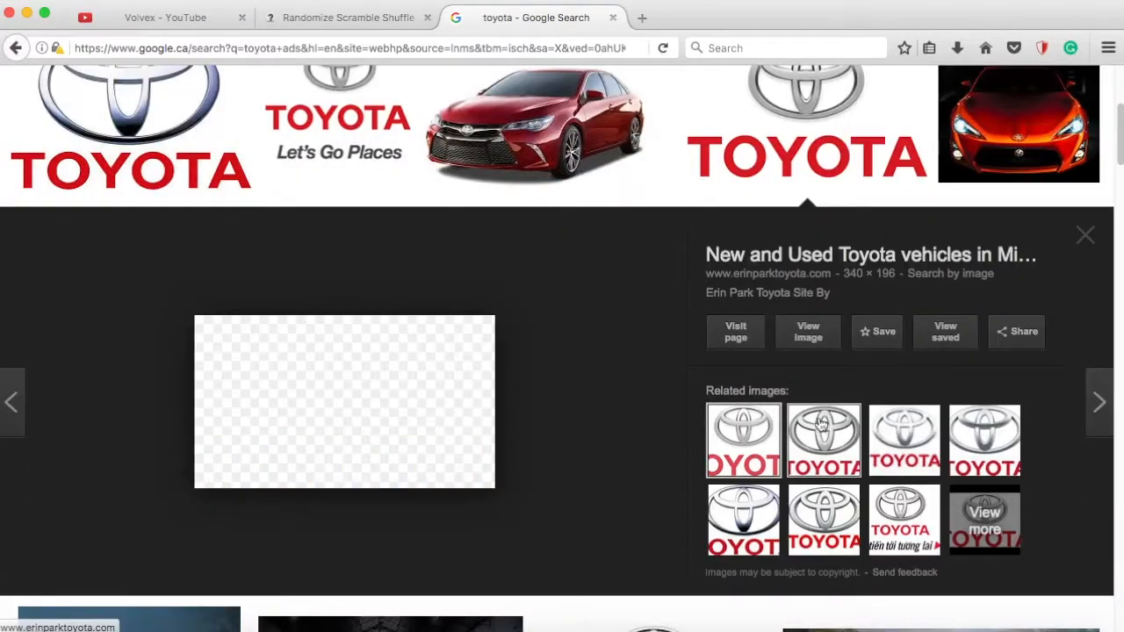
click(808, 332)
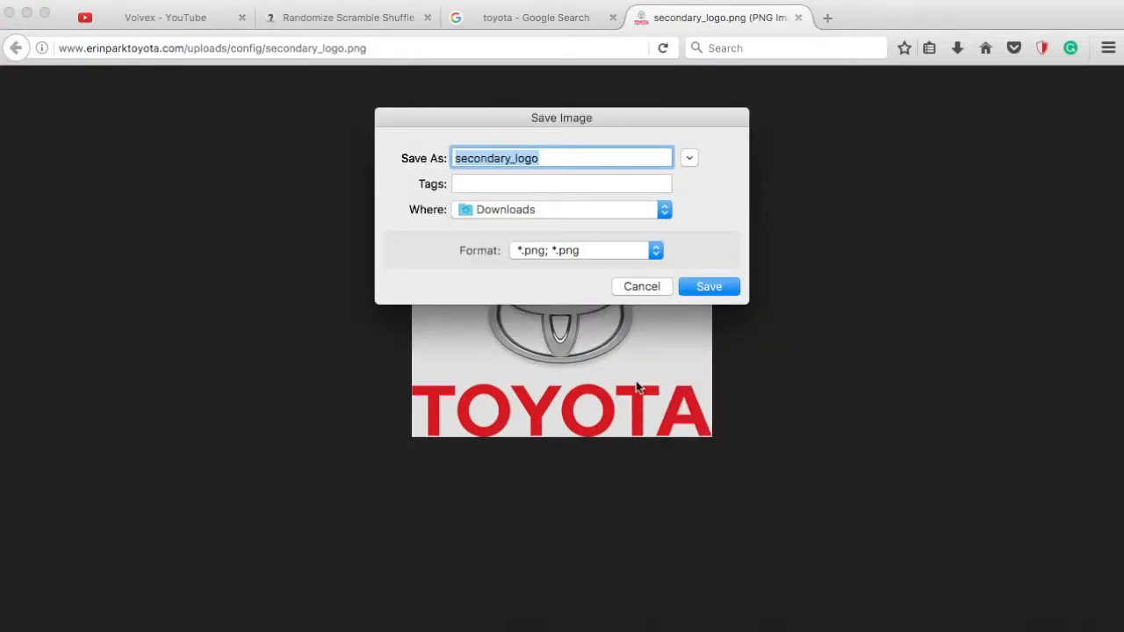
Save the Toyota logo image to Downloads as secondary_logo.
click(709, 287)
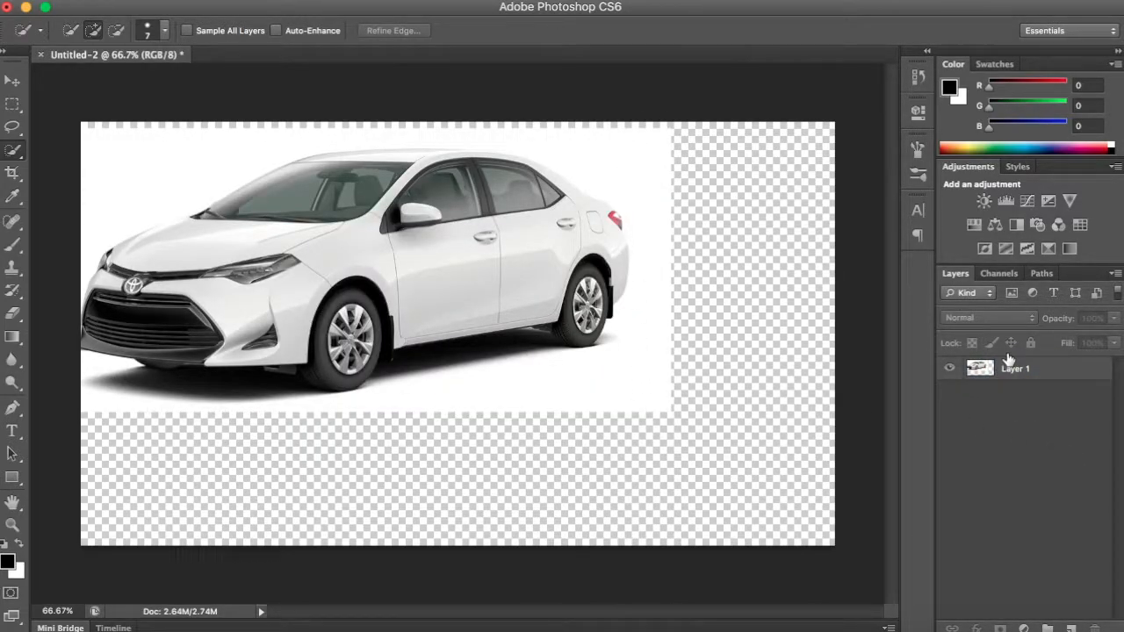
Free Transform the pasted Corolla layer toward the lower right of the canvas.
key(cmd+t)
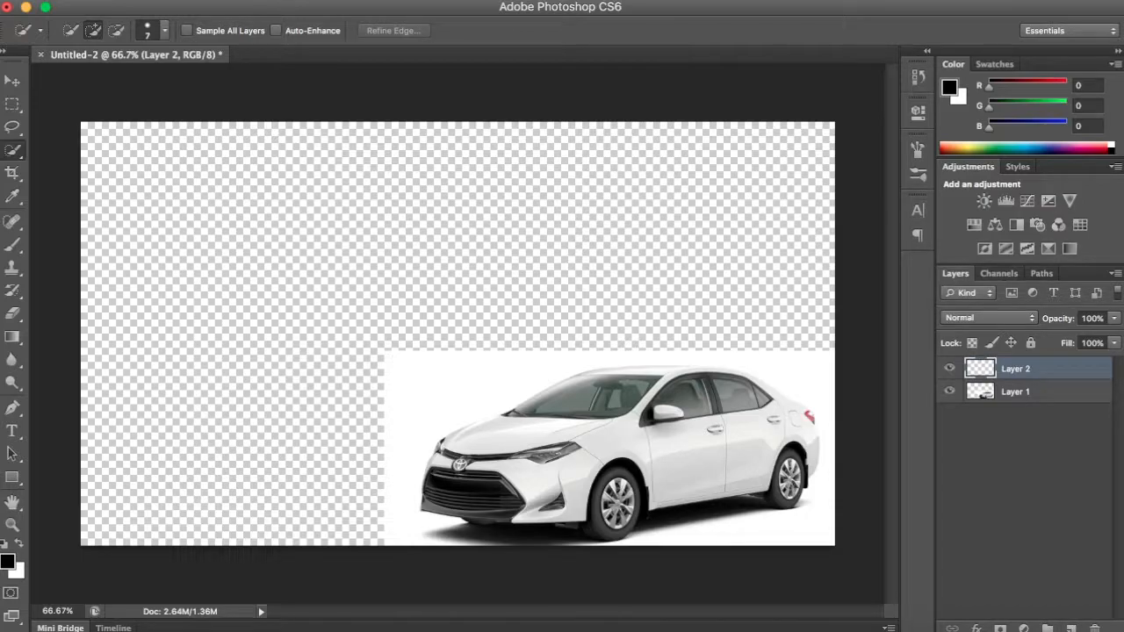
click(151, 30)
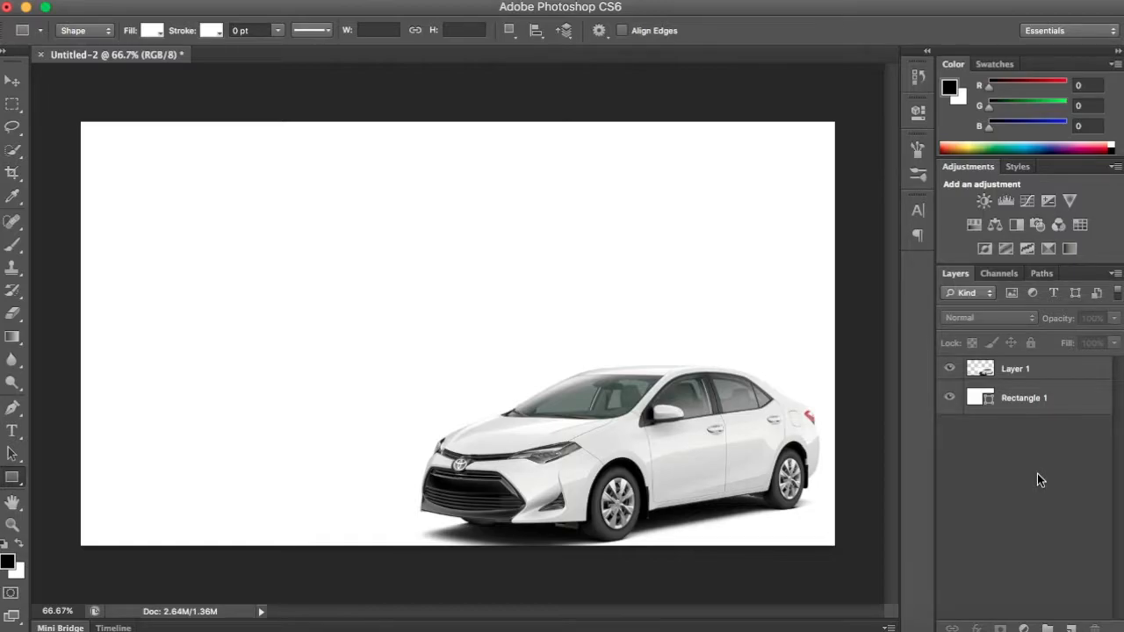
mouse_move(1008, 498)
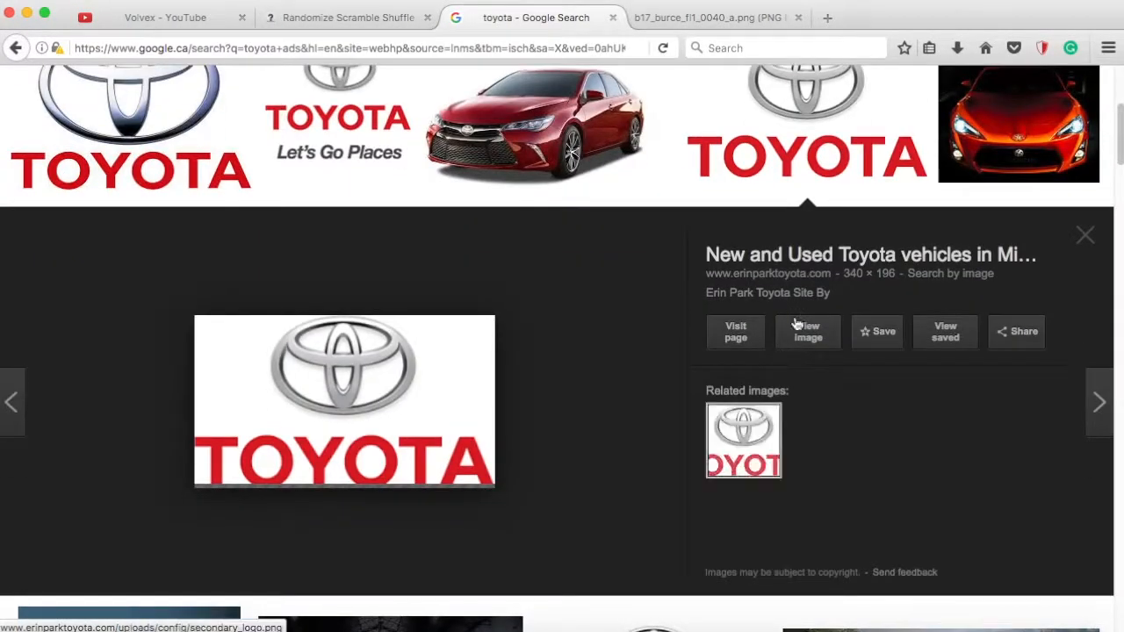
View the Toyota logo image on its own for copying, then return to the image results.
click(808, 330)
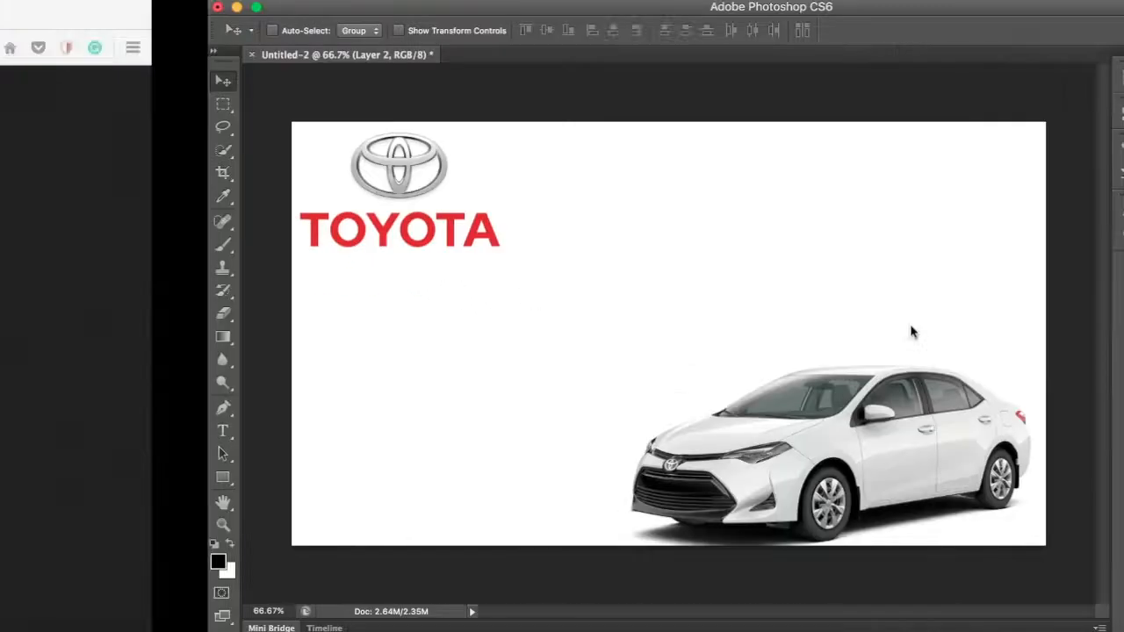
click(958, 48)
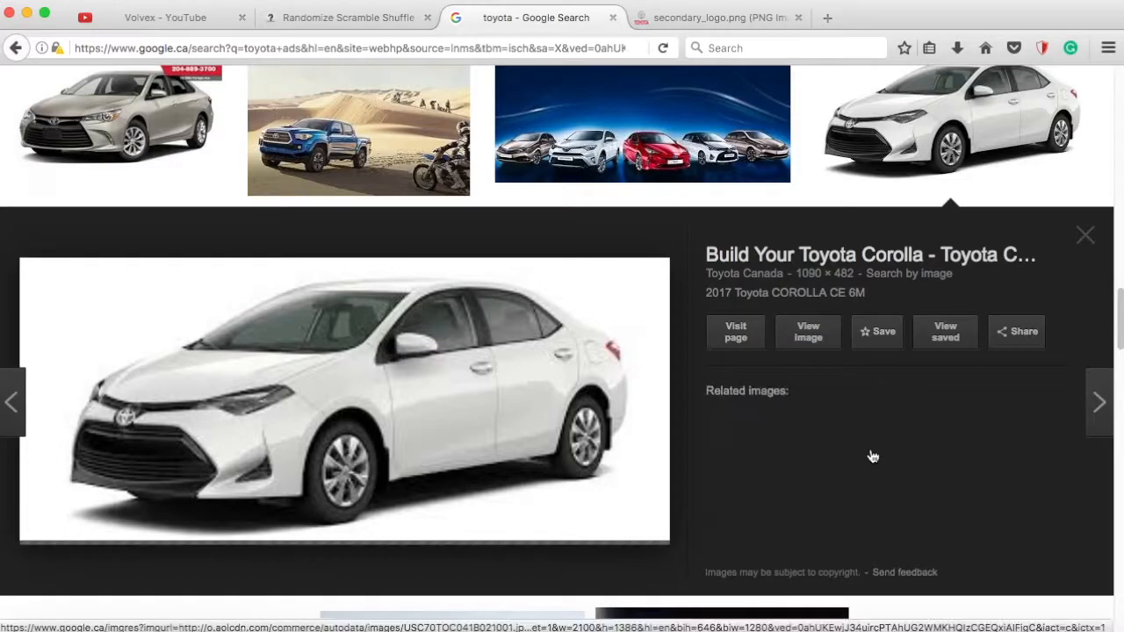
Refine the image search to 'white' Corollas and nudge the front-view Corolla to the lower left.
click(910, 274)
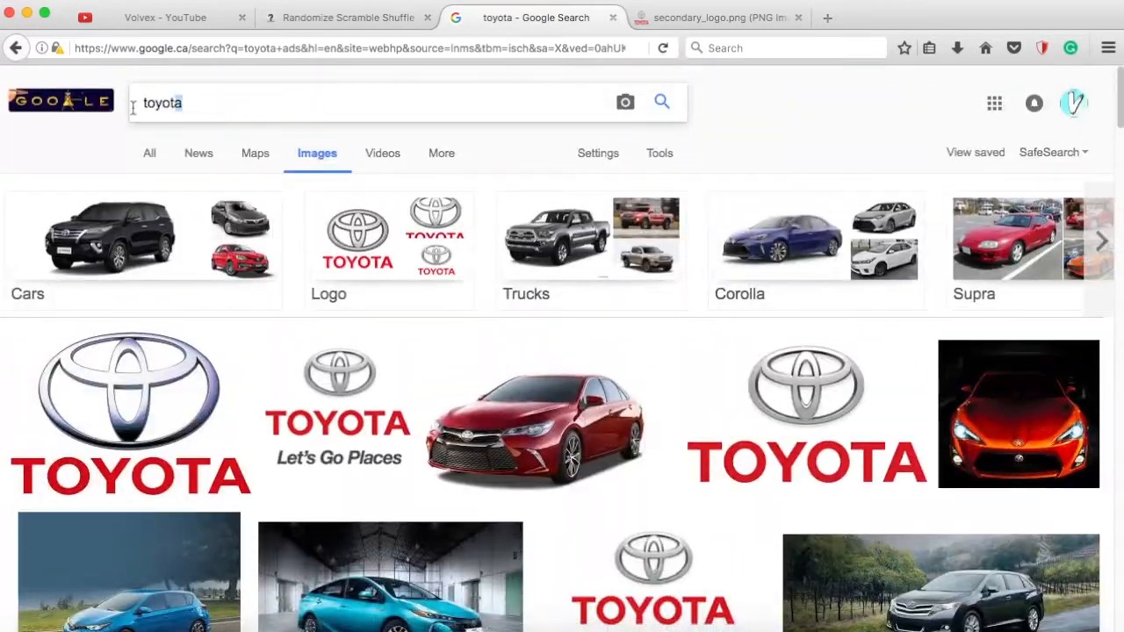
text(white)
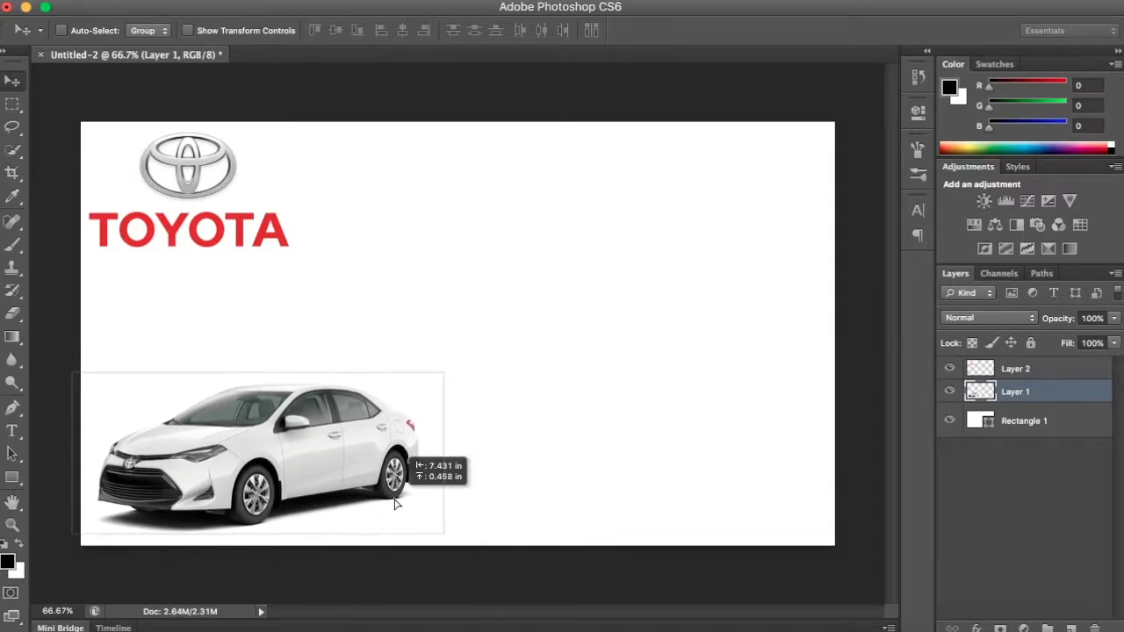
drag(395, 506, 396, 481)
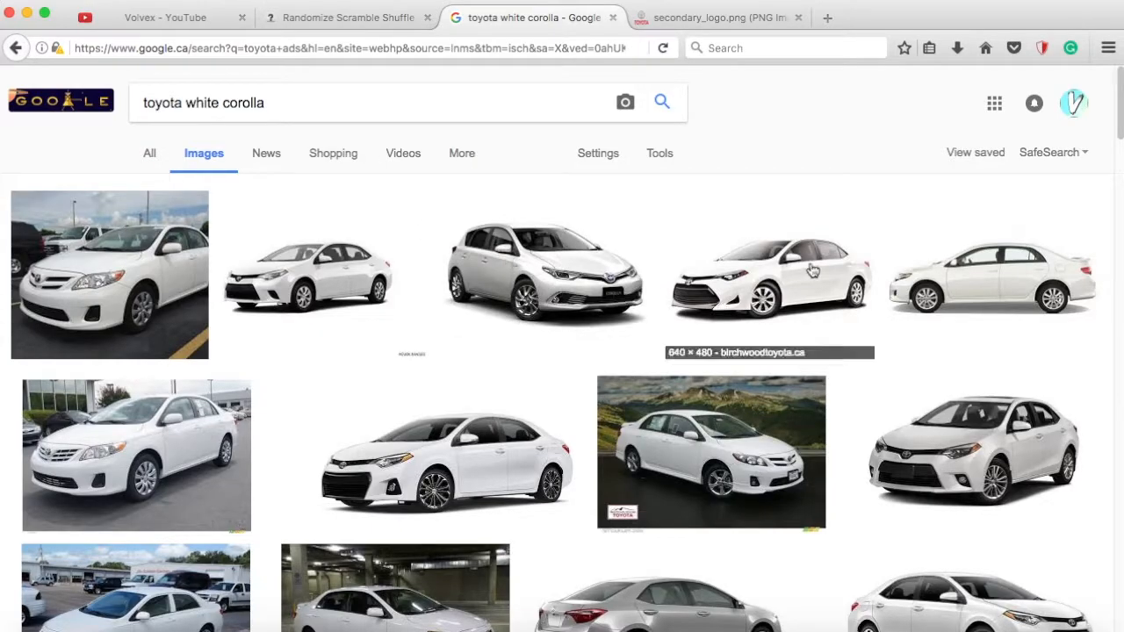
mouse_move(395, 279)
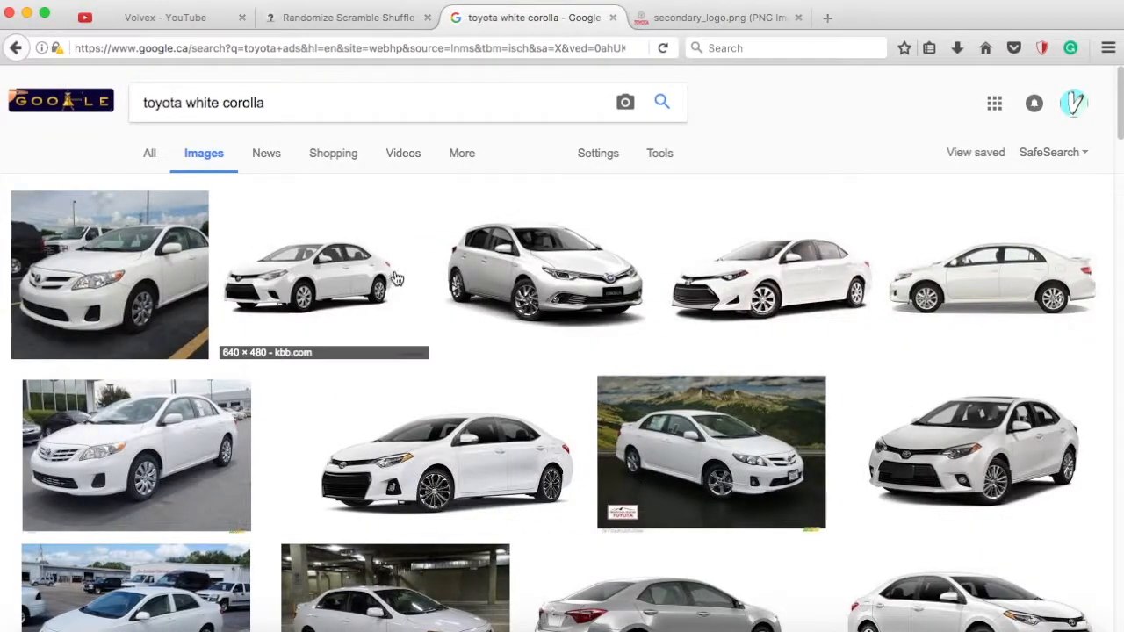
Find a side-view white Corolla in the results and open it full-size for copying.
scroll(down, 3)
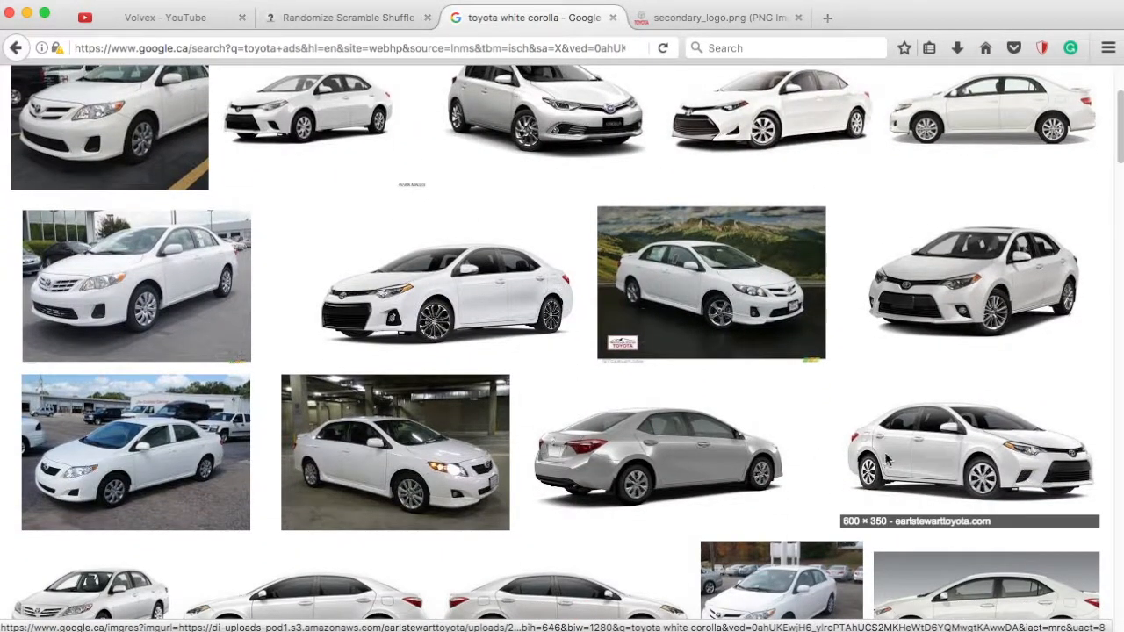
scroll(down, 3)
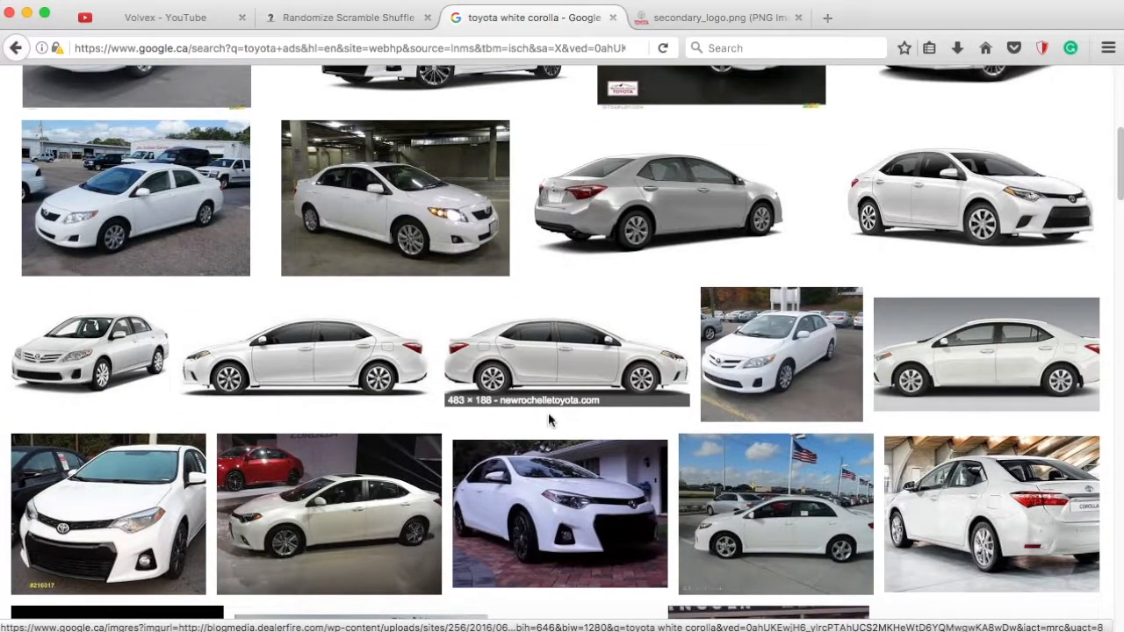
click(565, 355)
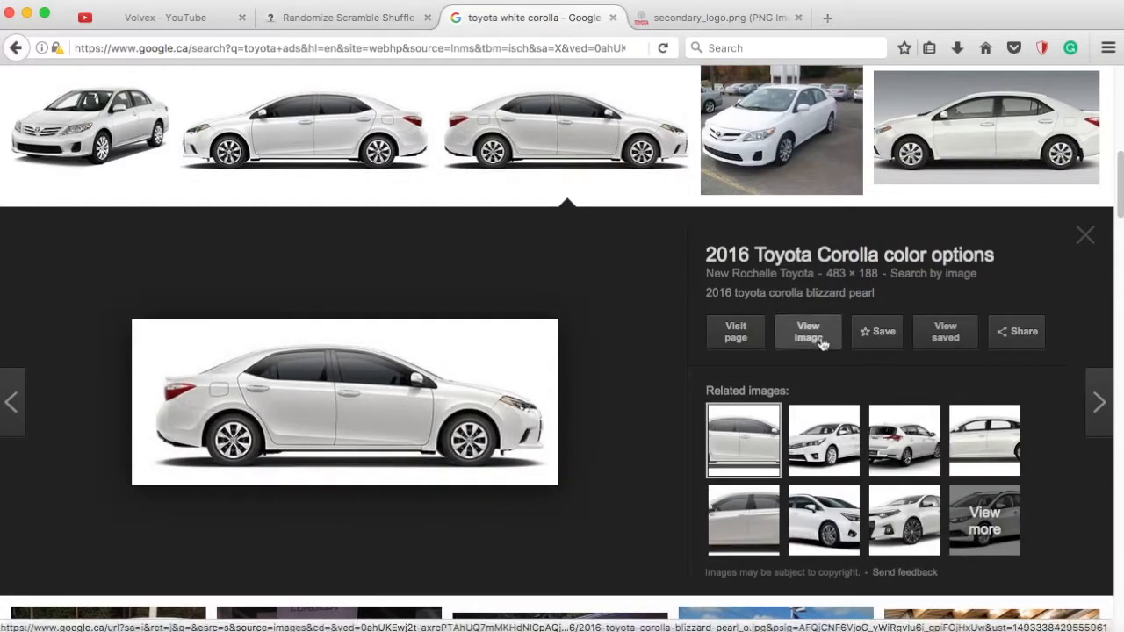
click(808, 332)
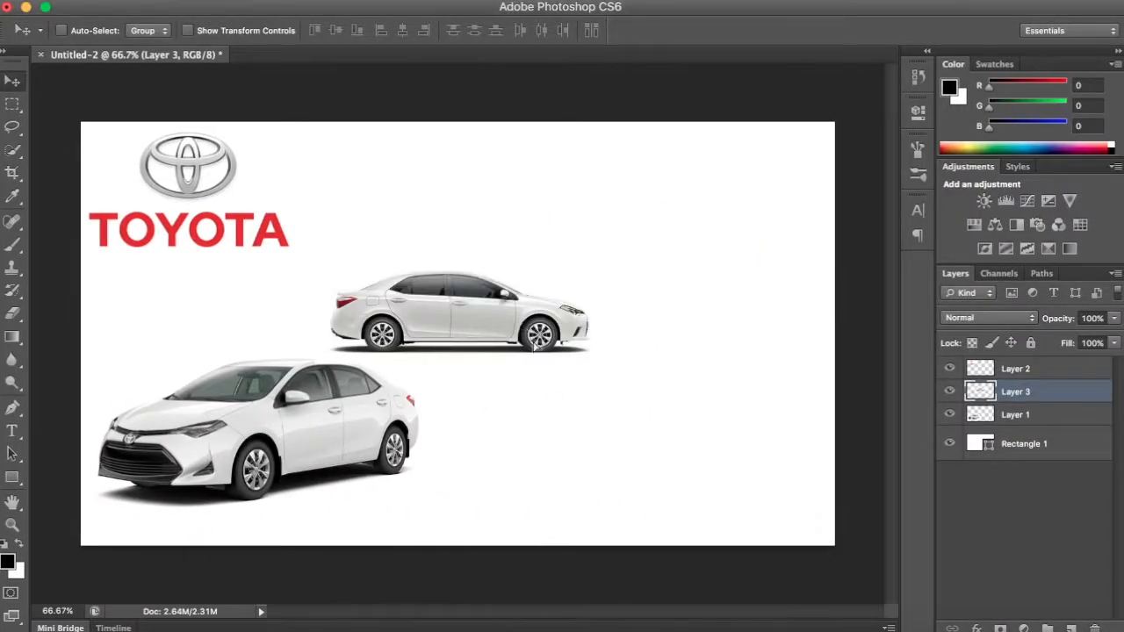
Move and shrink the side-view Corolla into the bottom-right corner, discarding the extra large layer.
drag(459, 312, 692, 488)
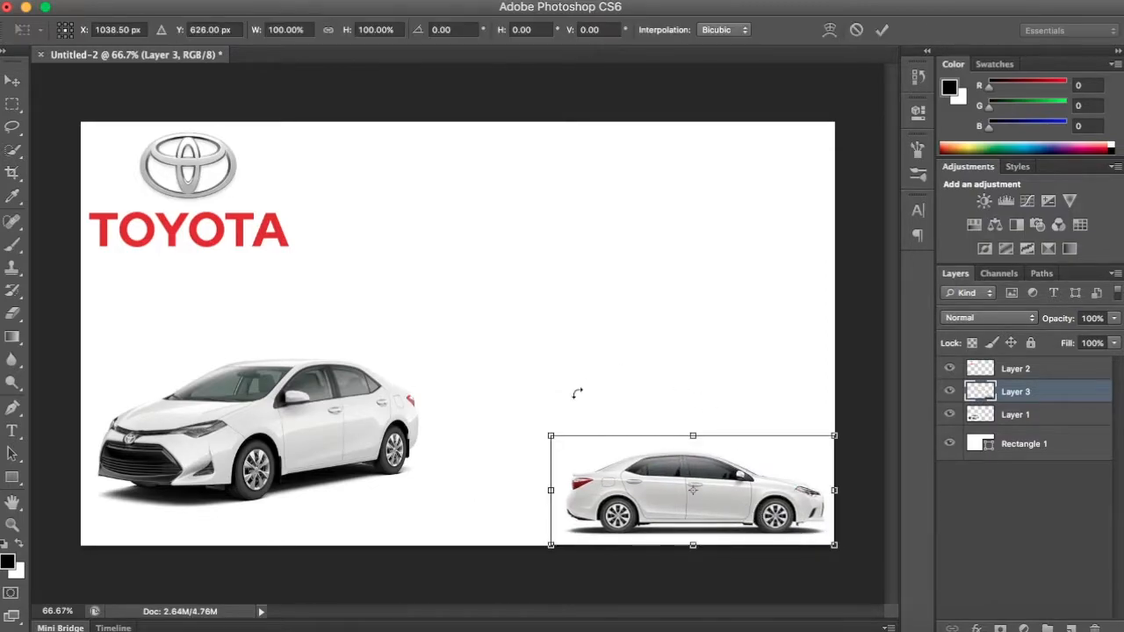
drag(551, 435, 662, 478)
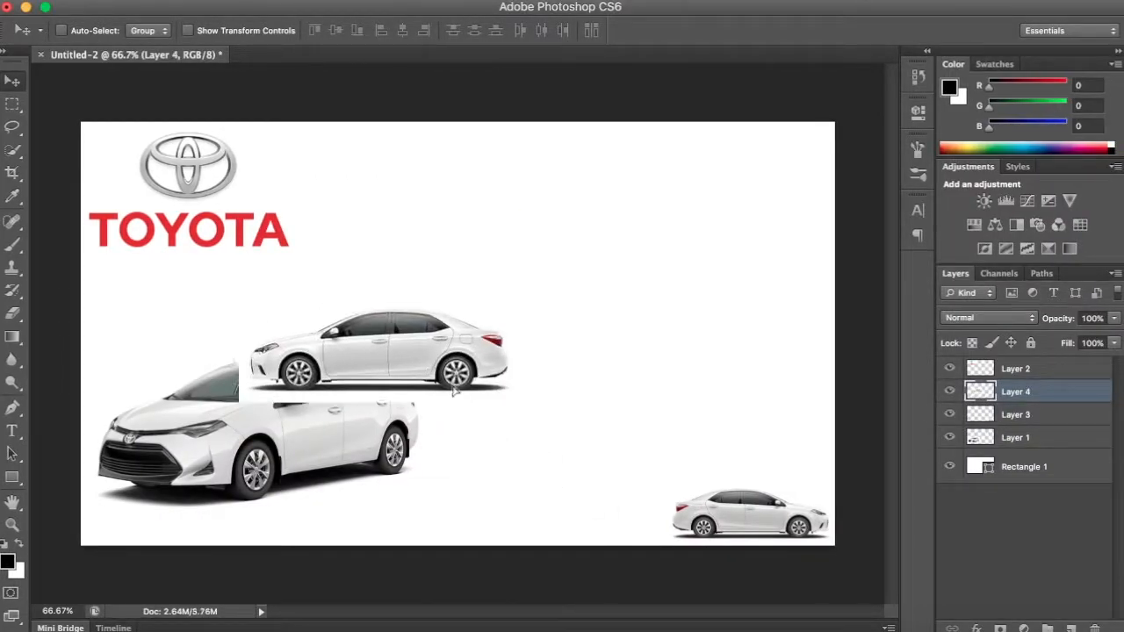
drag(378, 351, 453, 442)
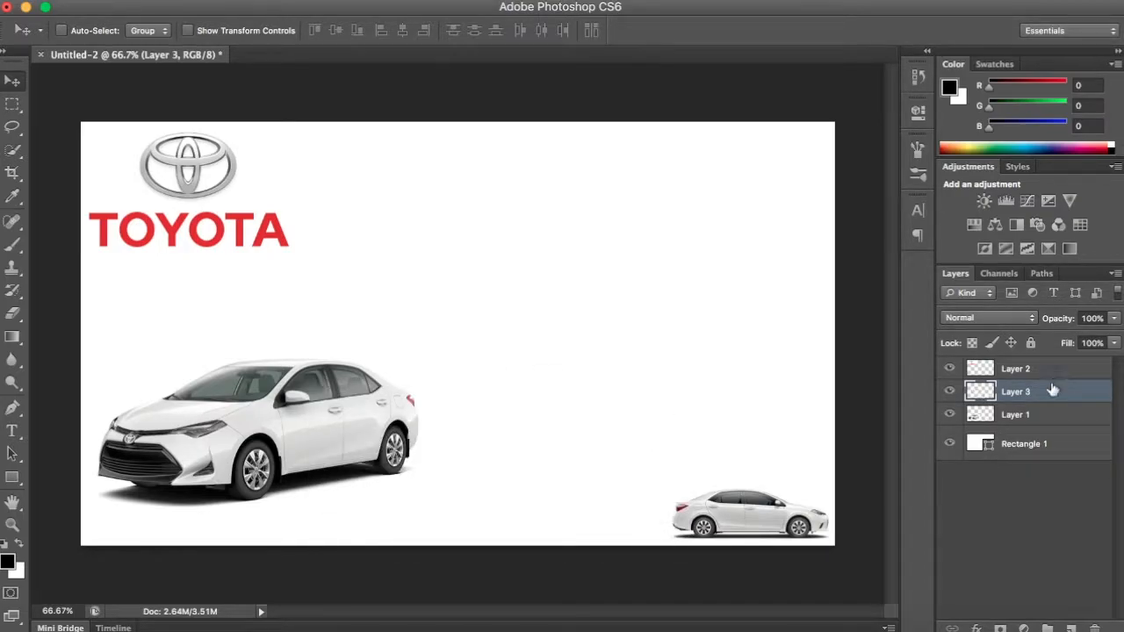
Duplicate the small side-view Corolla layer.
right_click(1015, 392)
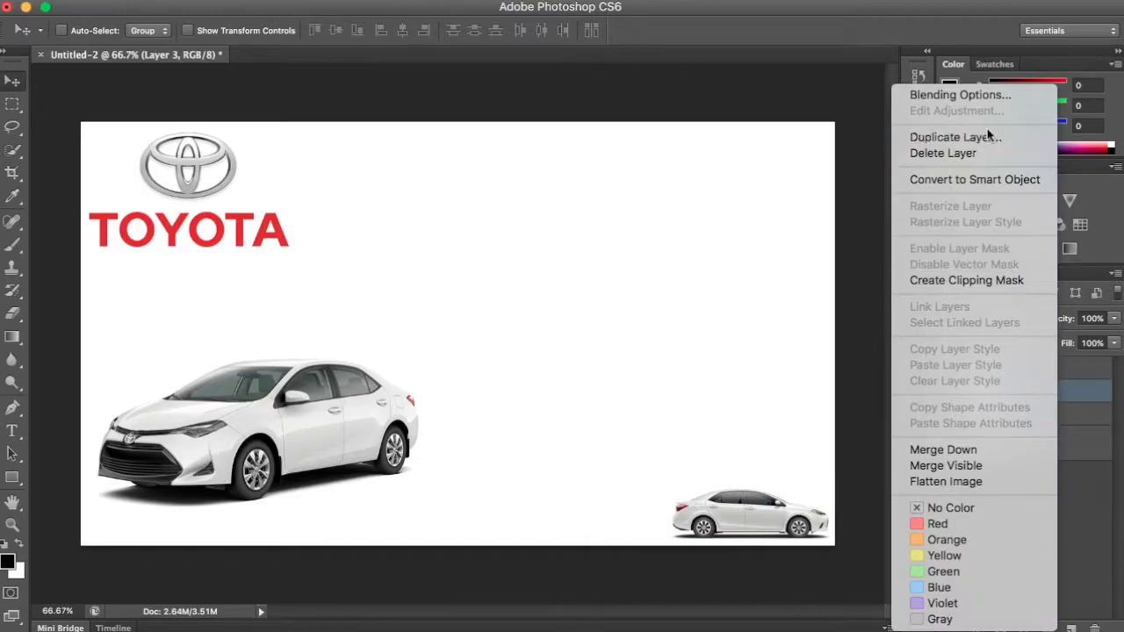
click(950, 137)
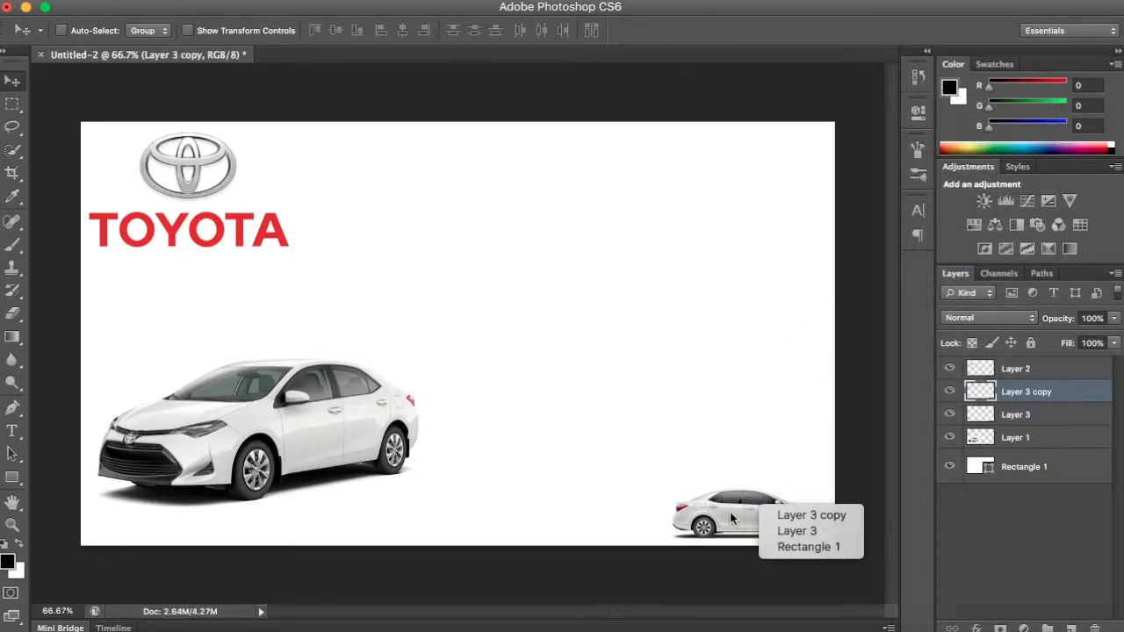
right_click(717, 513)
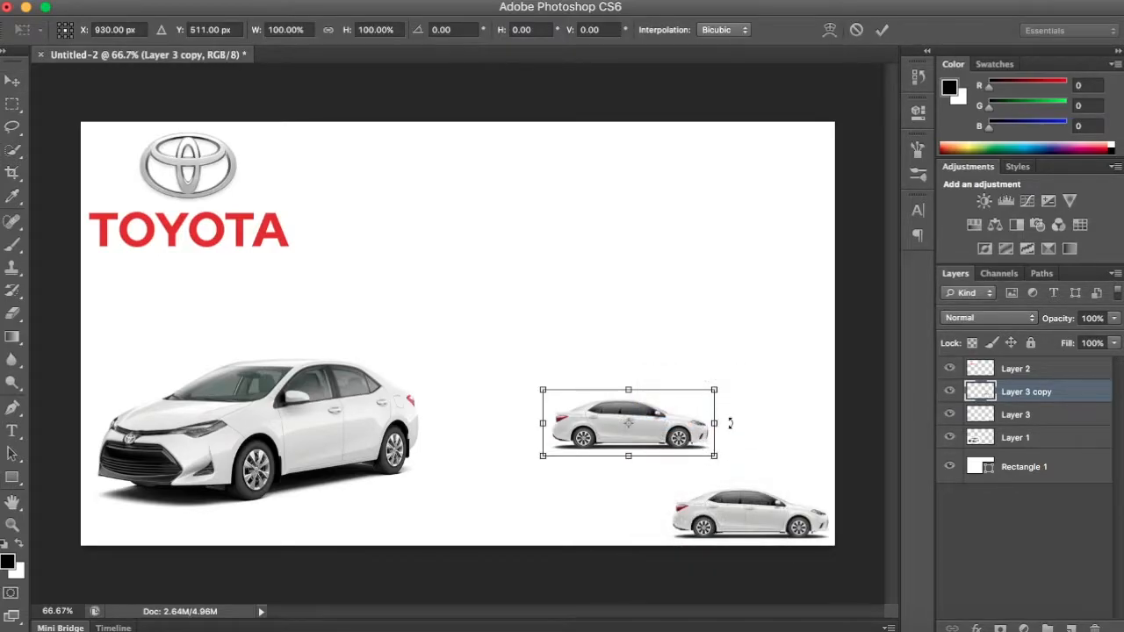
Flip the copy horizontally and stack it just above the original car.
right_click(628, 422)
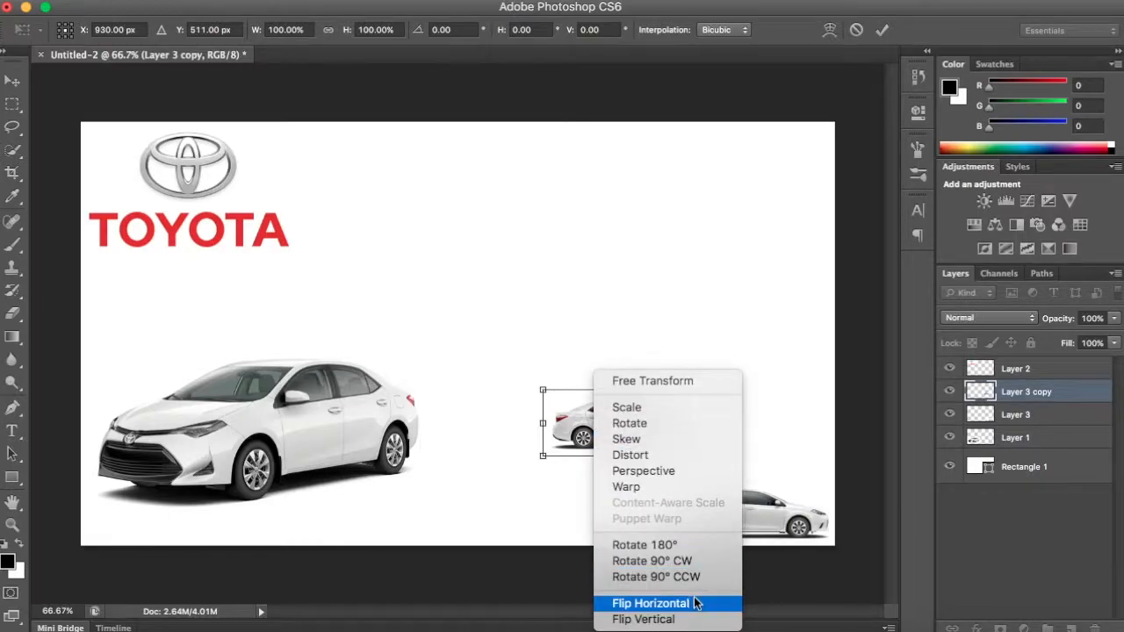
click(649, 604)
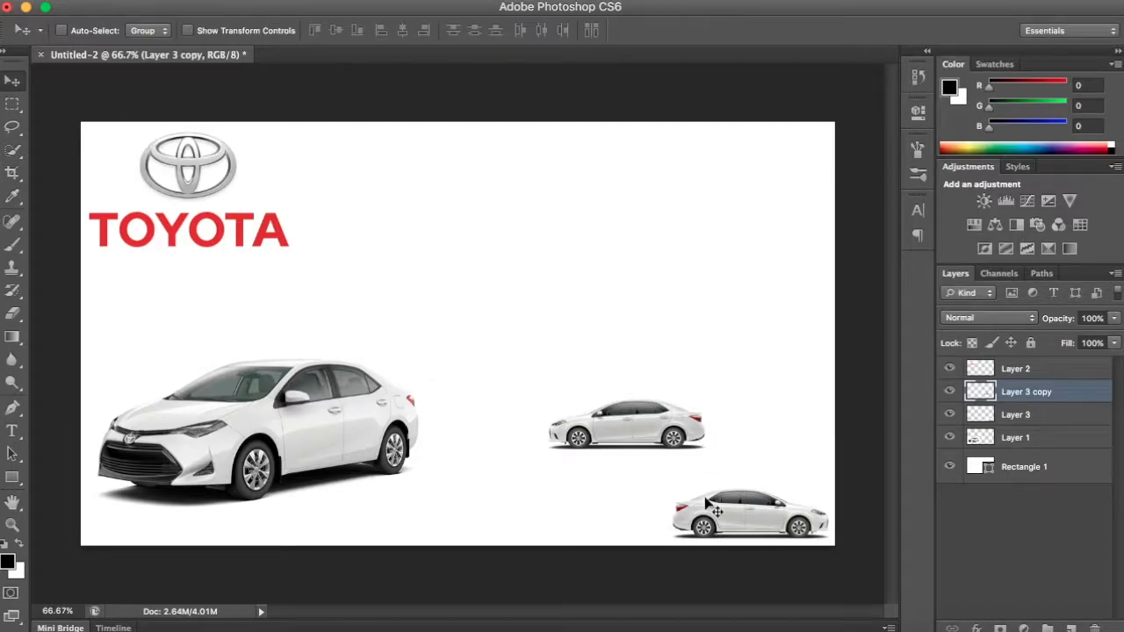
drag(627, 426, 747, 447)
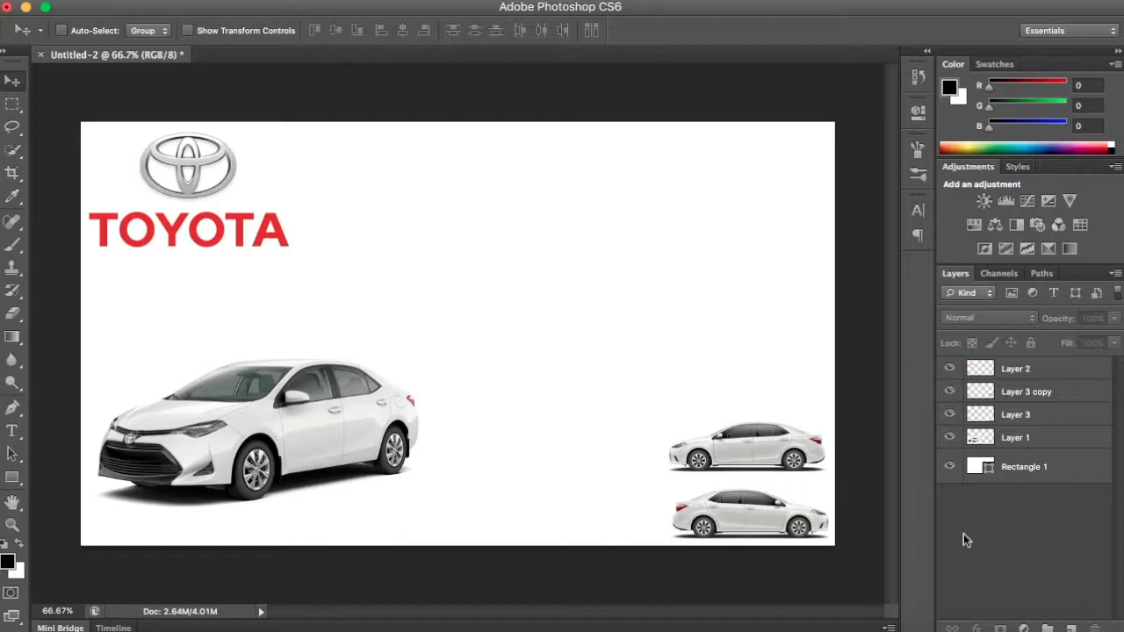
mouse_move(1054, 379)
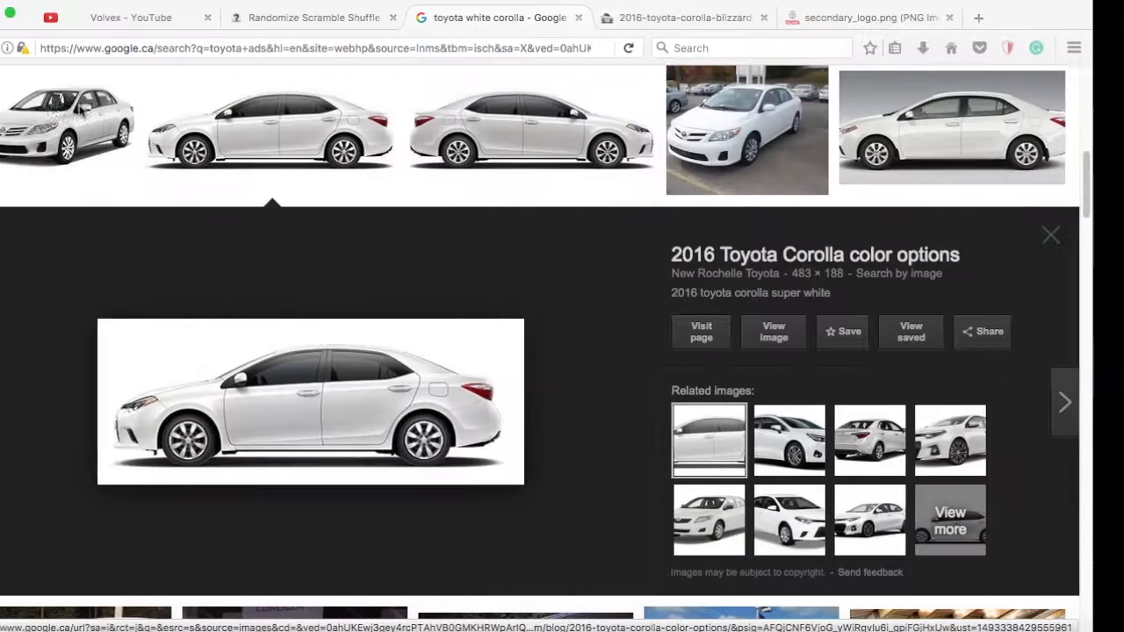
From the Google results, open the Kijiji Toronto listings of white Toyota Corollas and browse them.
click(312, 17)
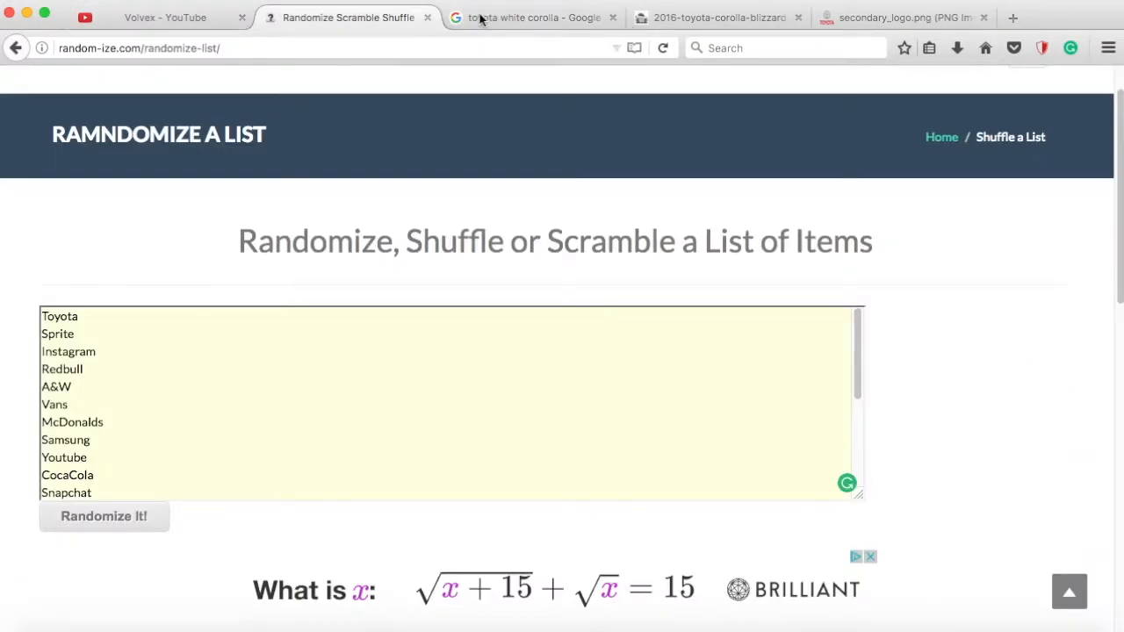
click(717, 18)
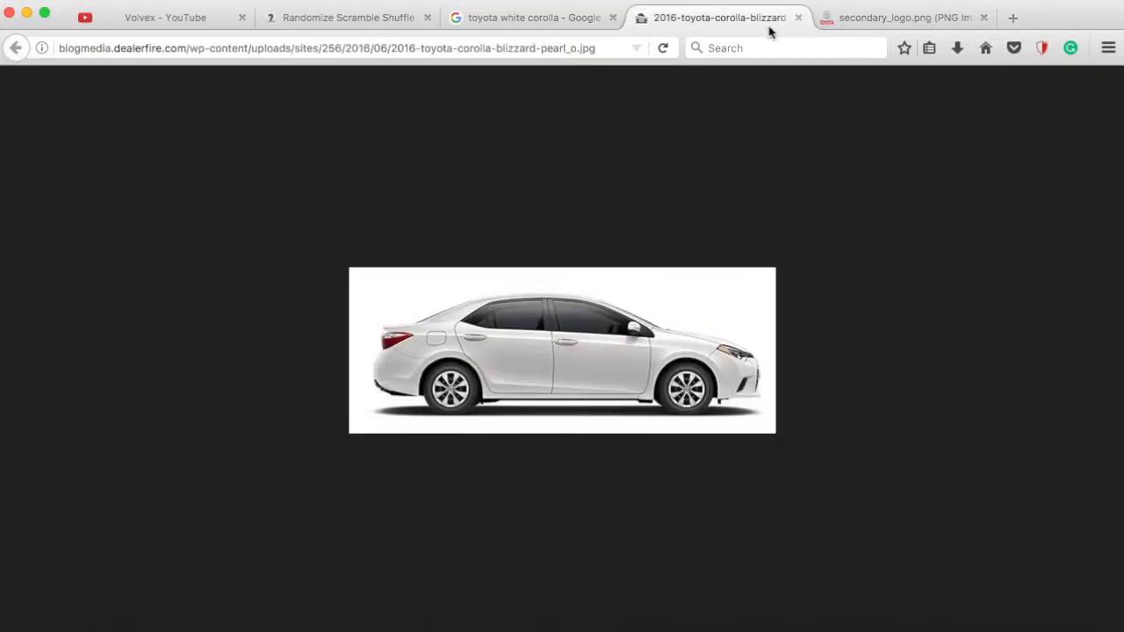
click(534, 18)
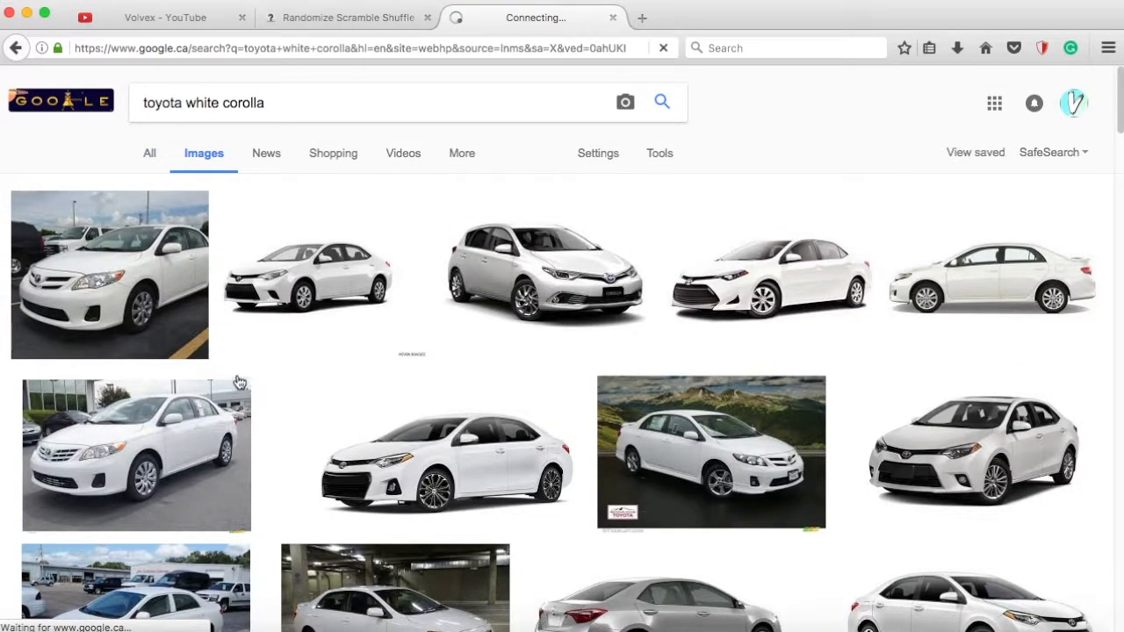
click(150, 152)
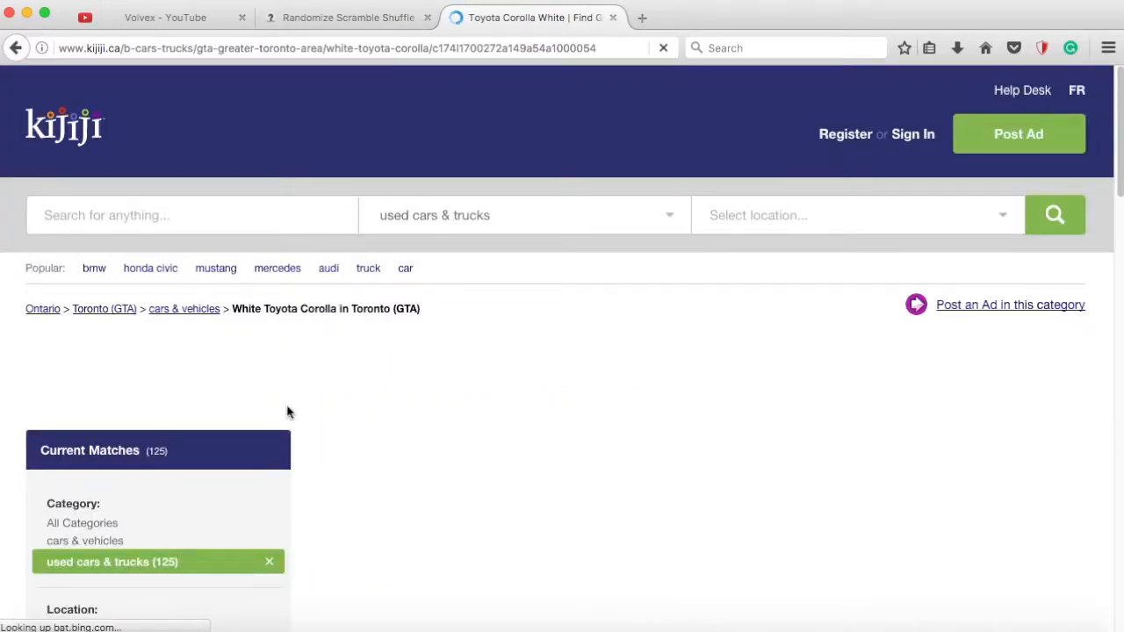
scroll(down, 3)
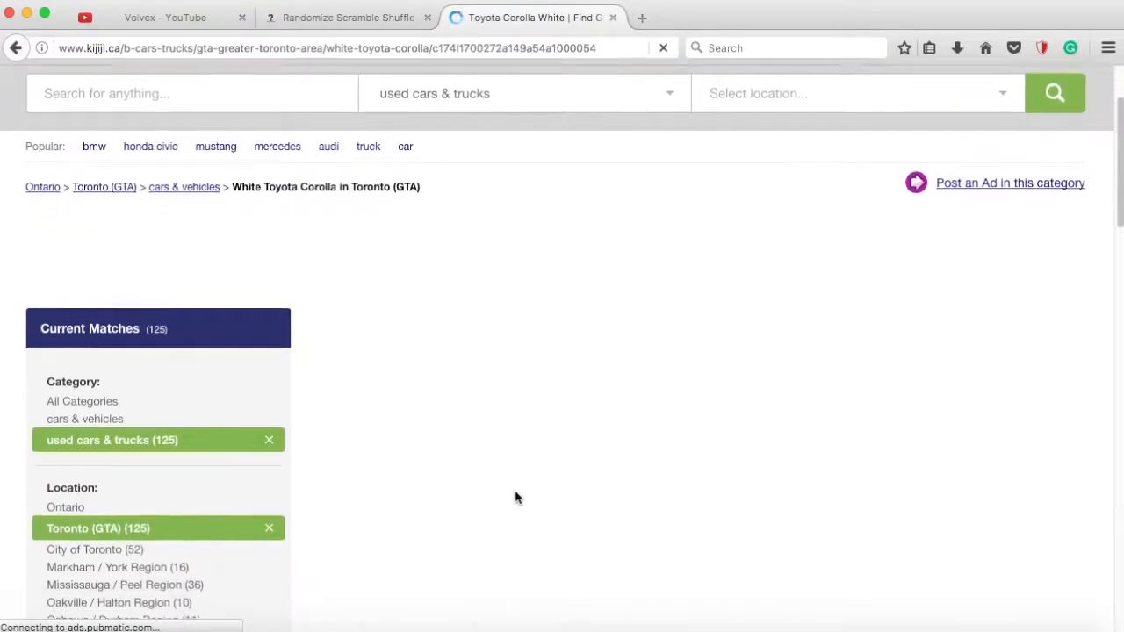
scroll(down, 3)
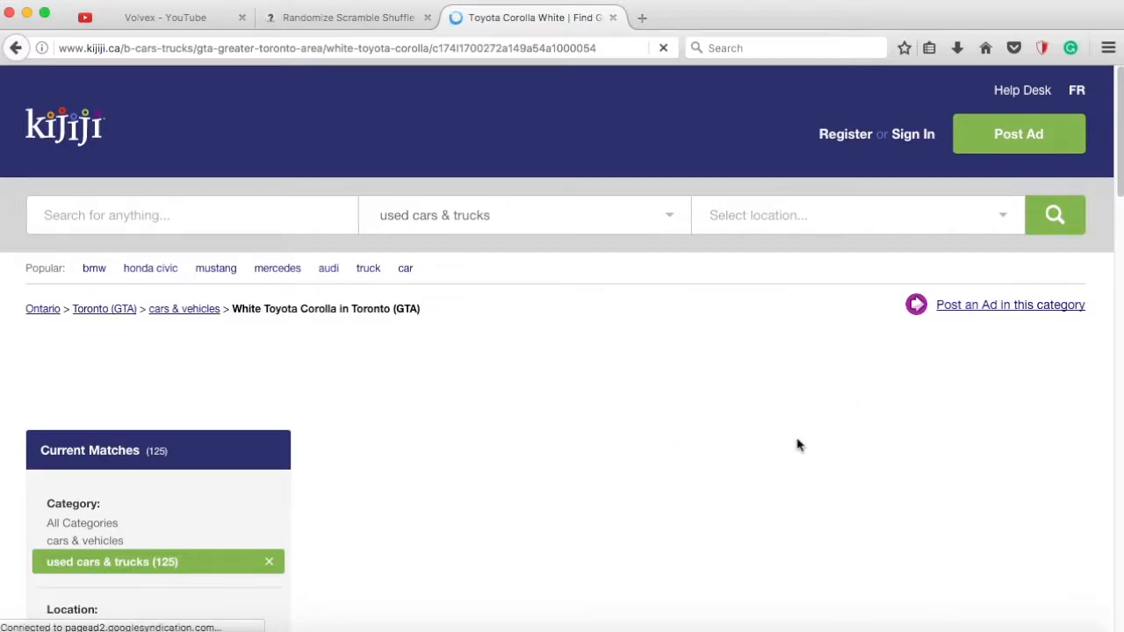
mouse_move(696, 393)
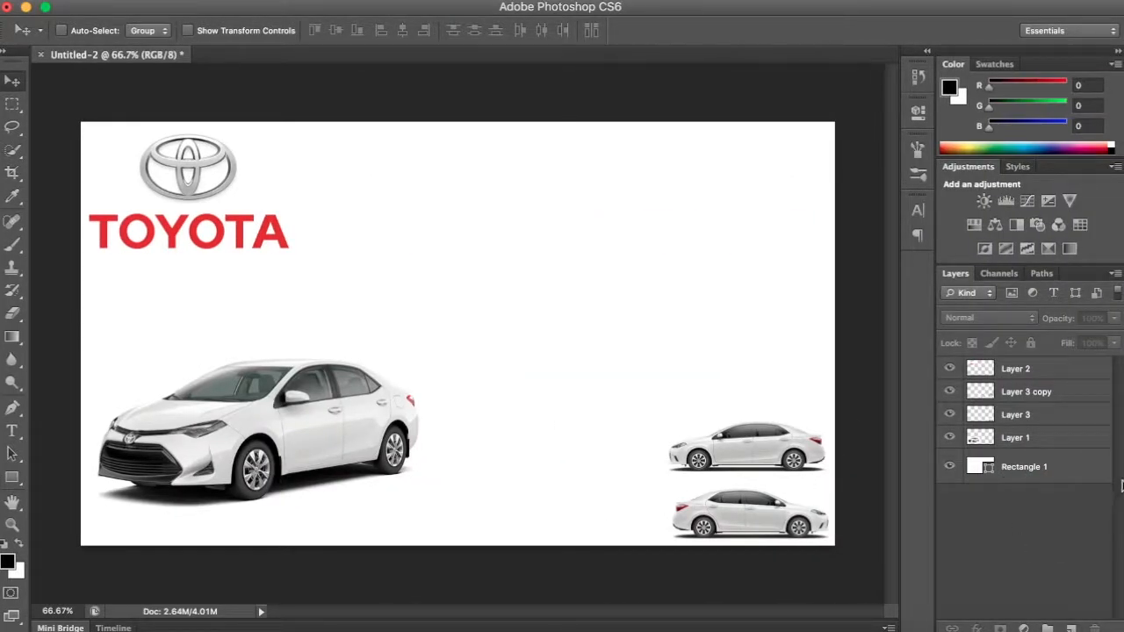
Merge the two small side-view Corolla layers and move them to the top-right corner.
right_click(1026, 392)
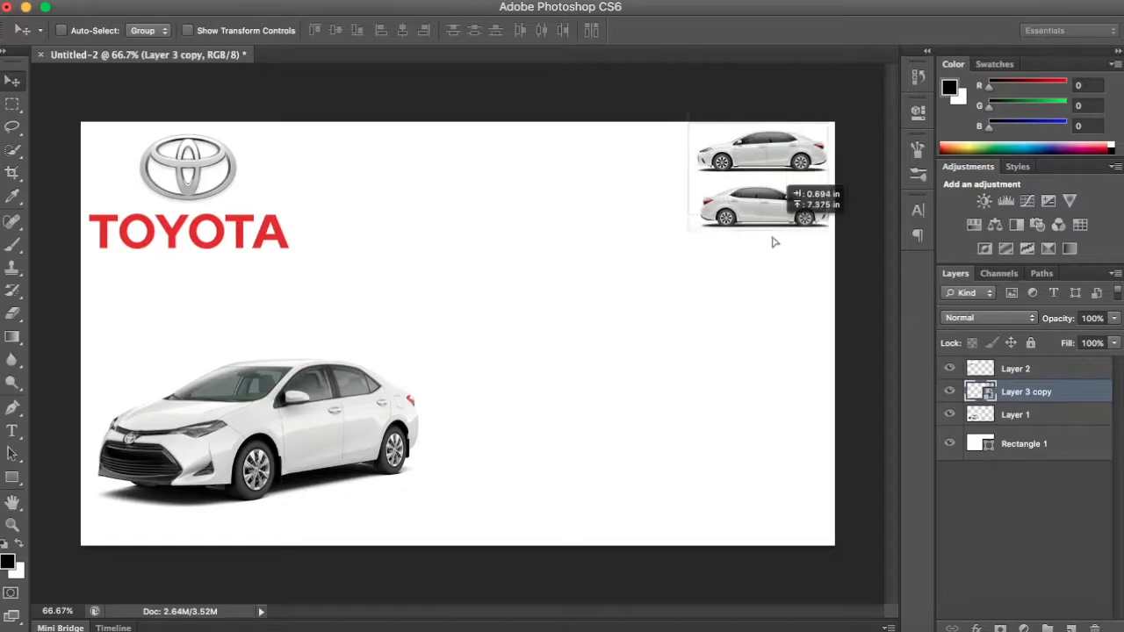
drag(772, 202, 776, 509)
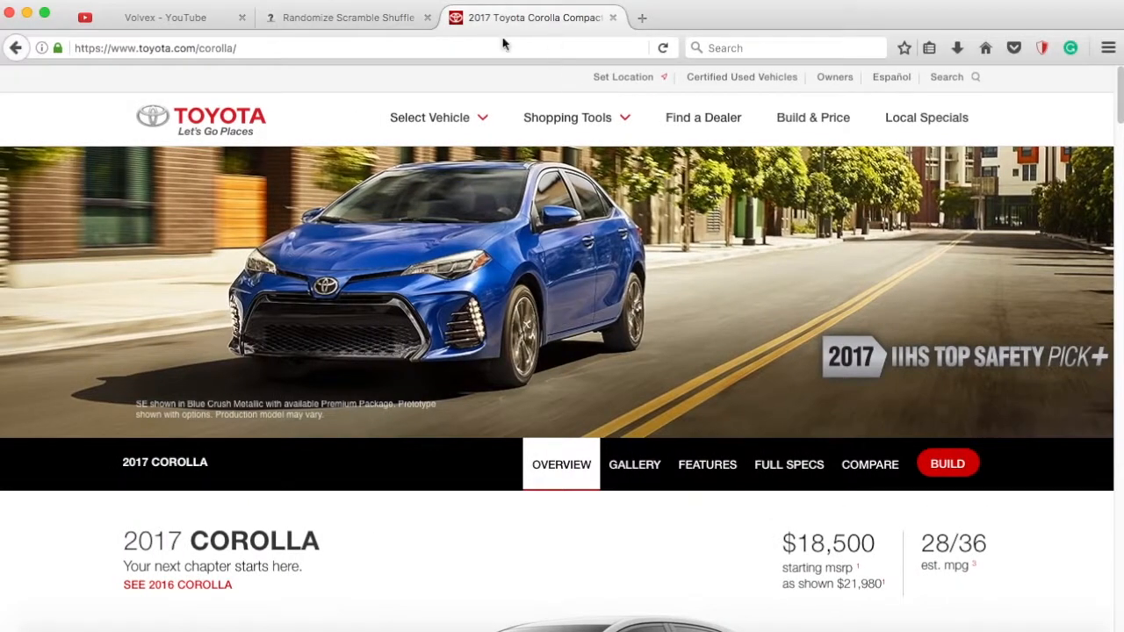
Scroll the 2017 Corolla overview past the interior dashboard photo to the exterior section.
scroll(down, 3)
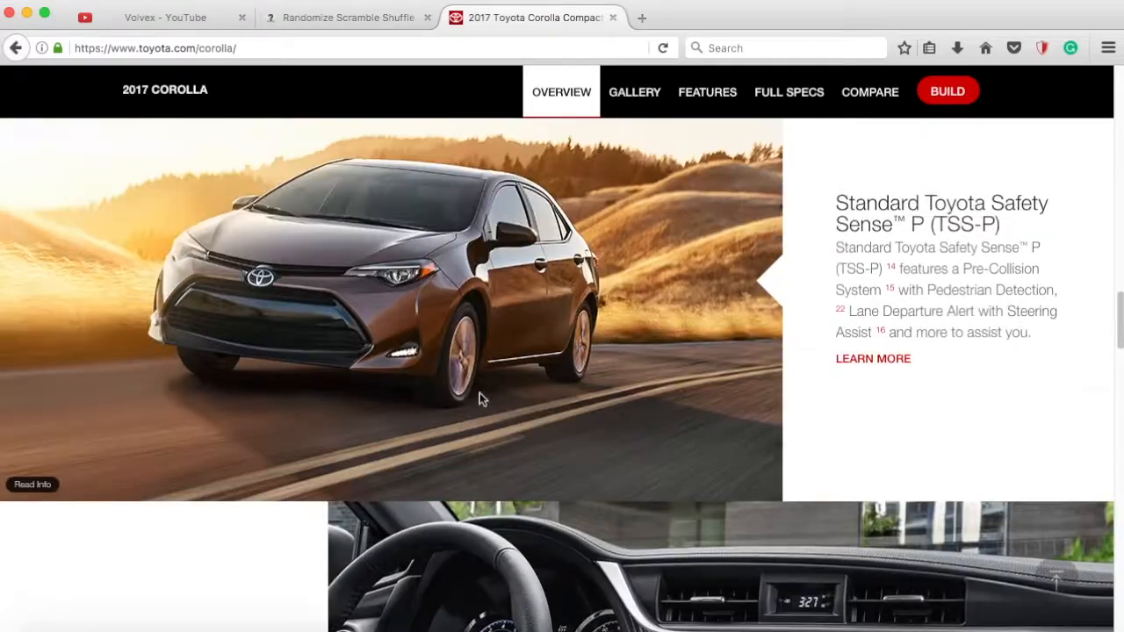
scroll(down, 3)
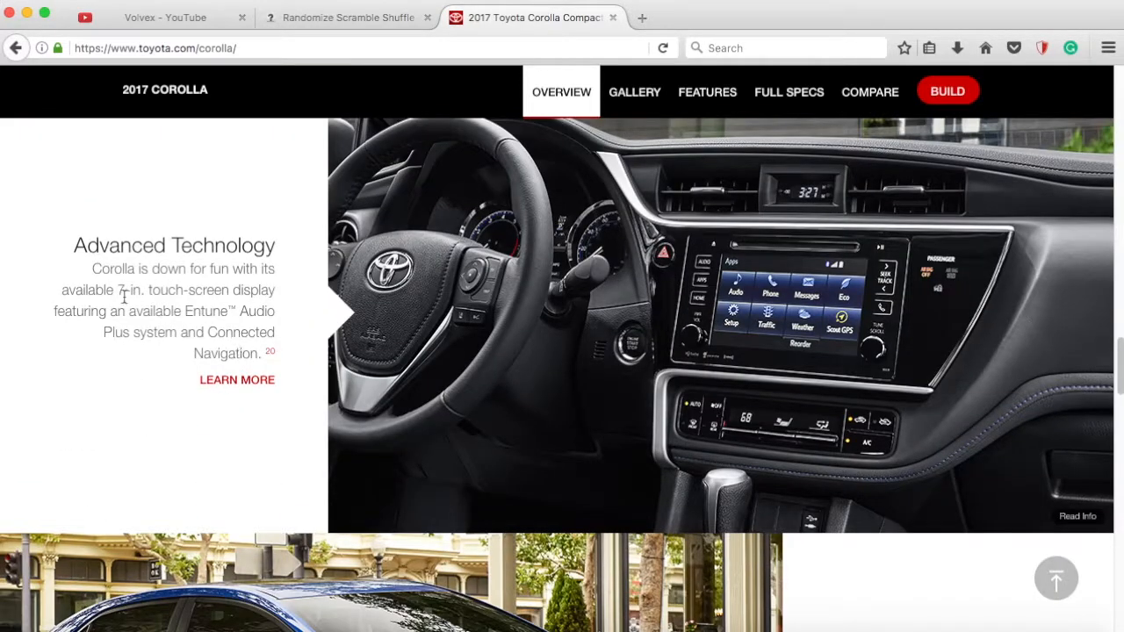
scroll(down, 3)
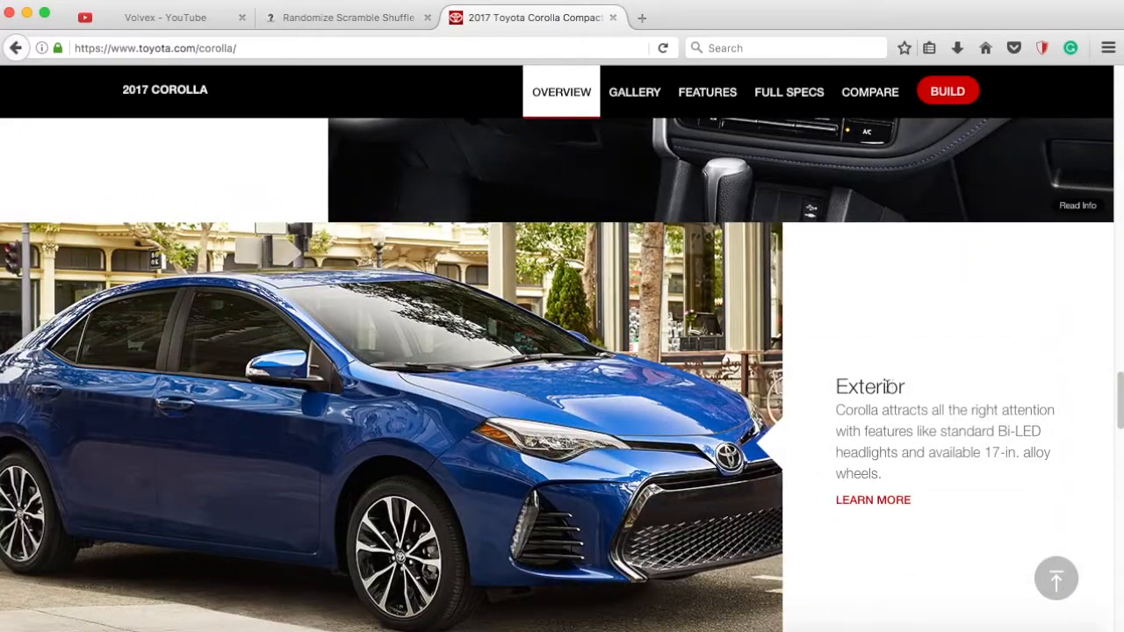
scroll(down, 3)
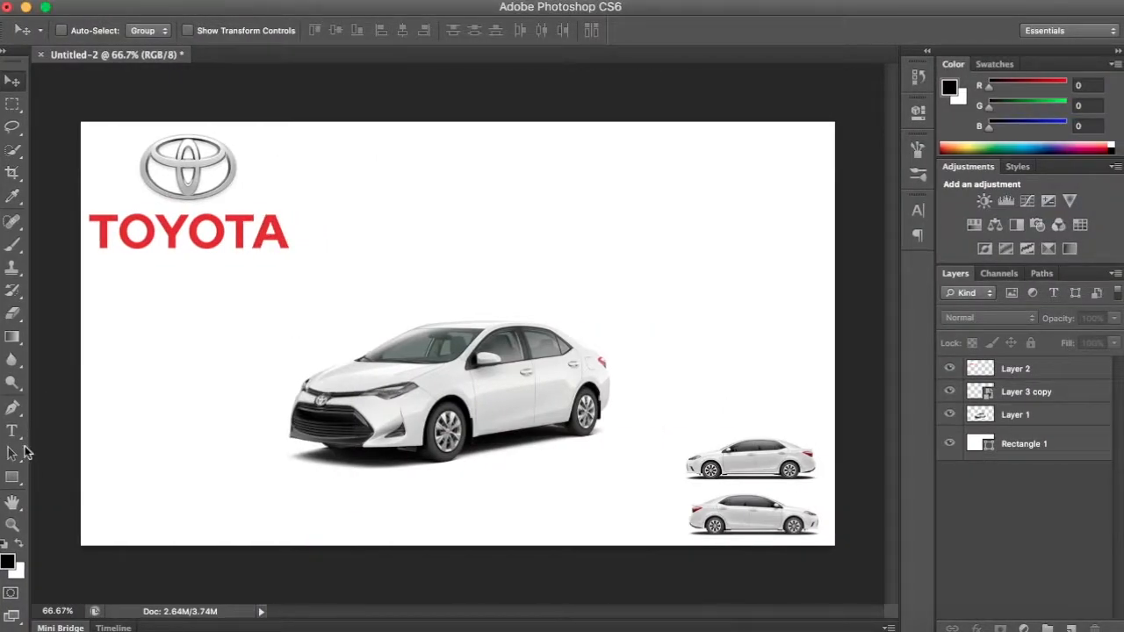
Draw a thin black-stroked line shape and position it just above the Corolla's roof.
click(12, 477)
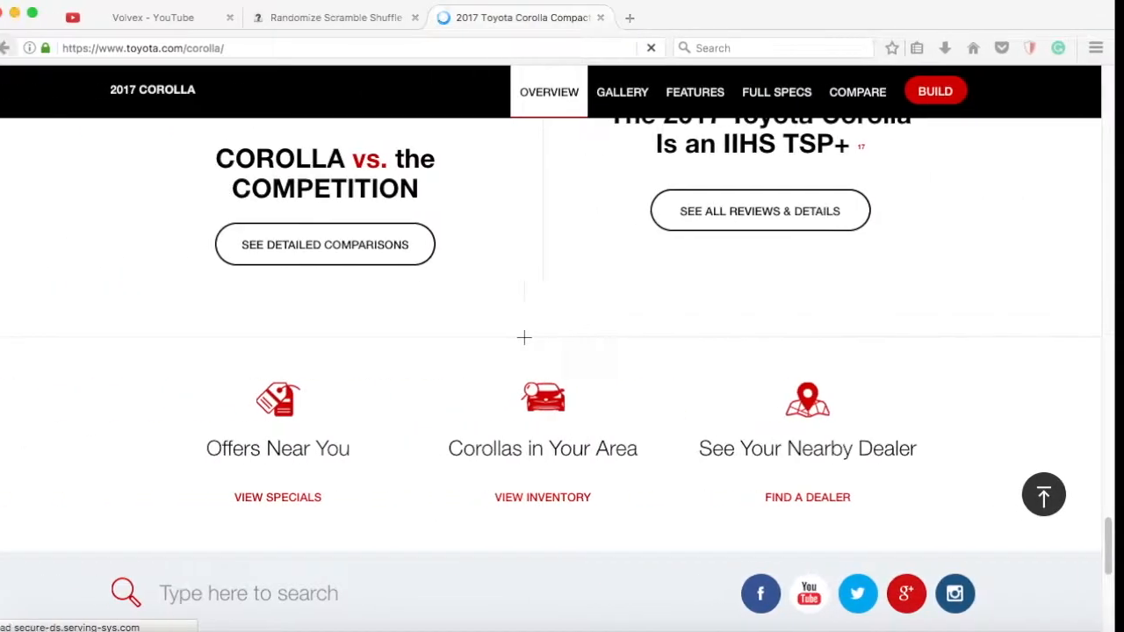
scroll(up, 3)
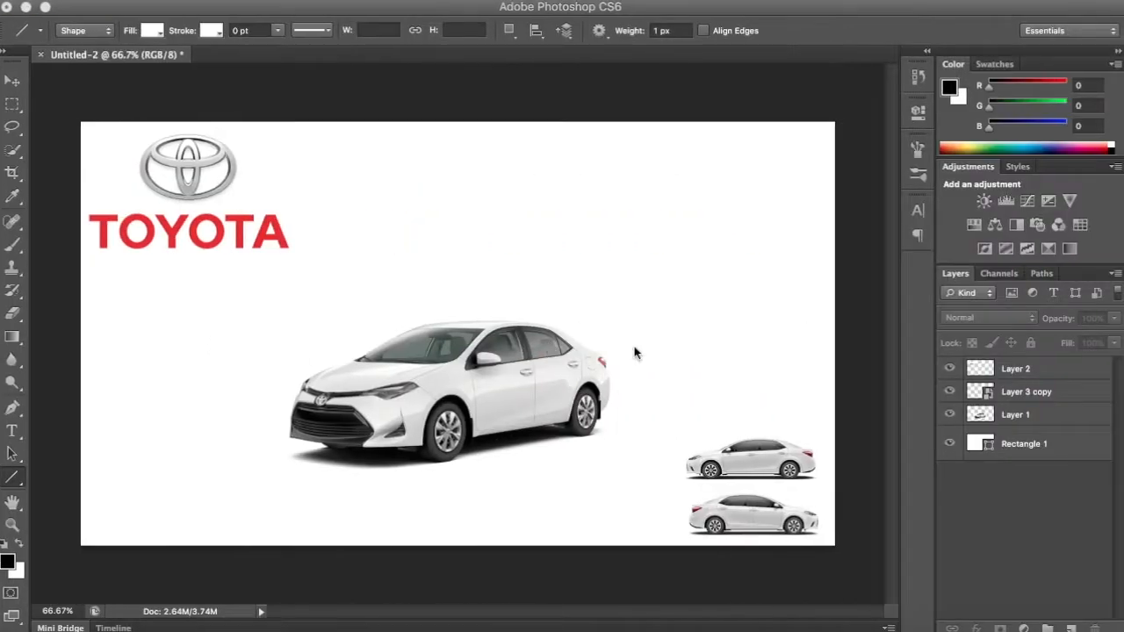
drag(548, 348, 611, 288)
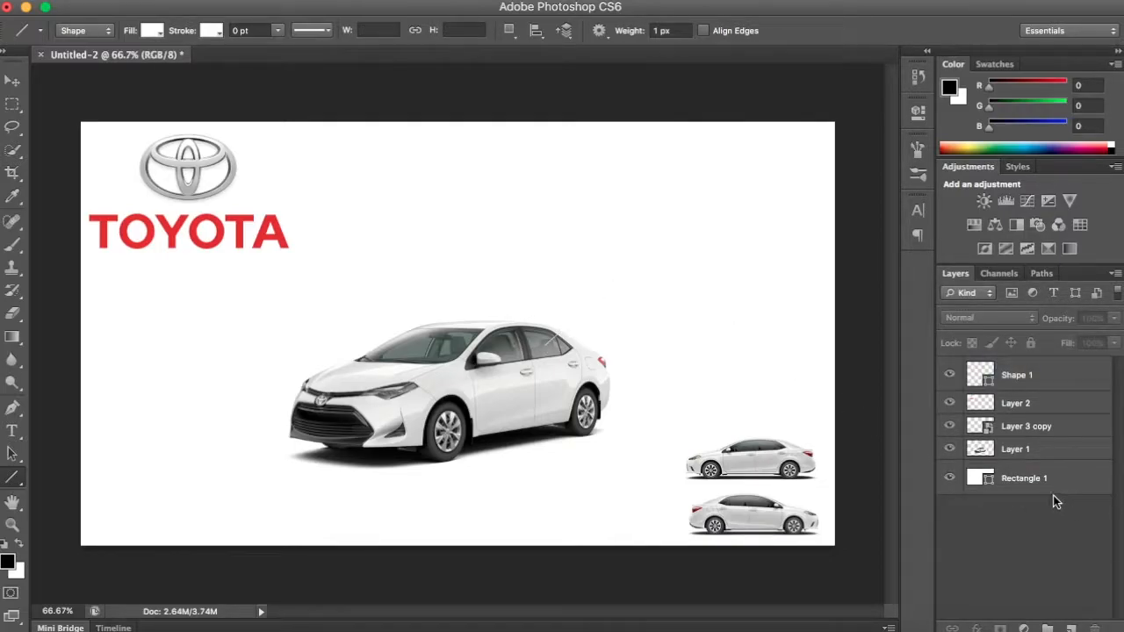
click(151, 30)
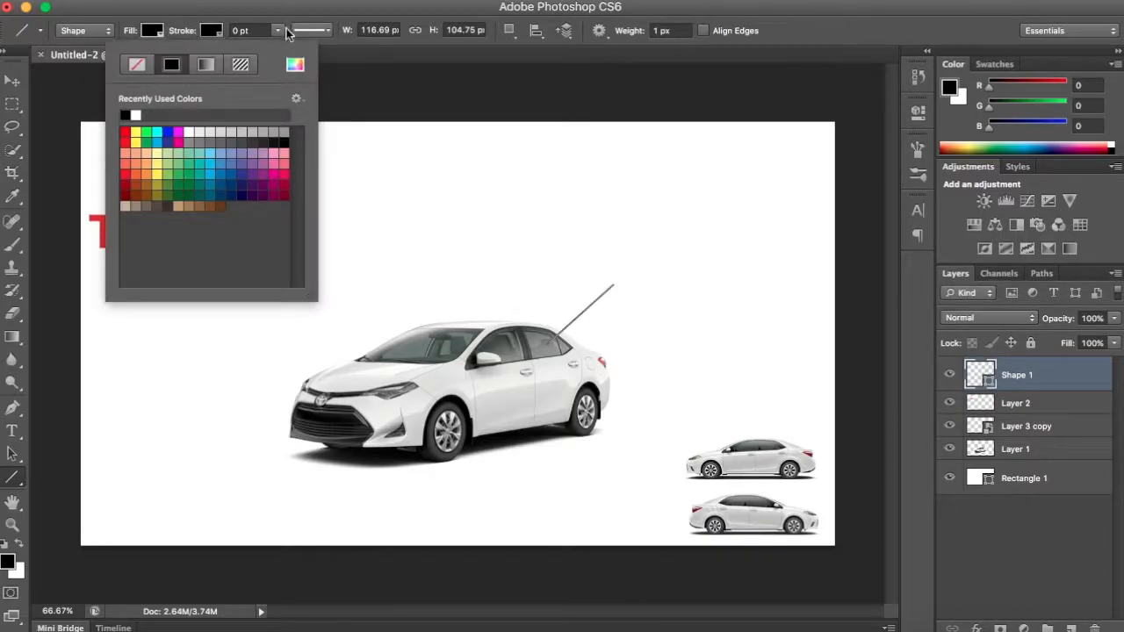
click(997, 531)
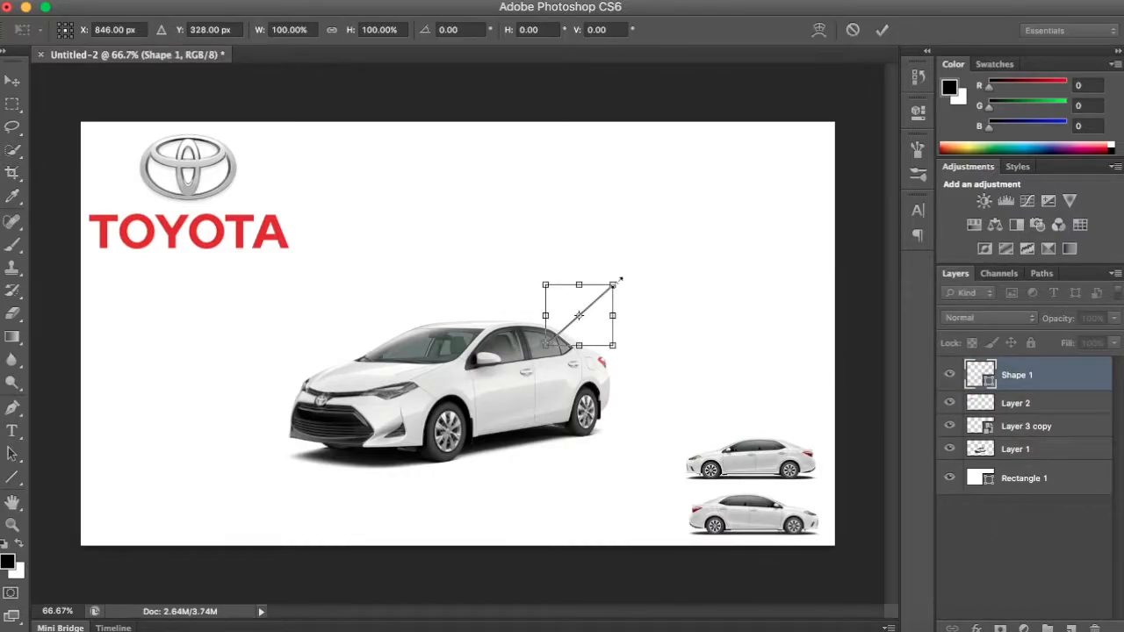
drag(578, 284, 578, 280)
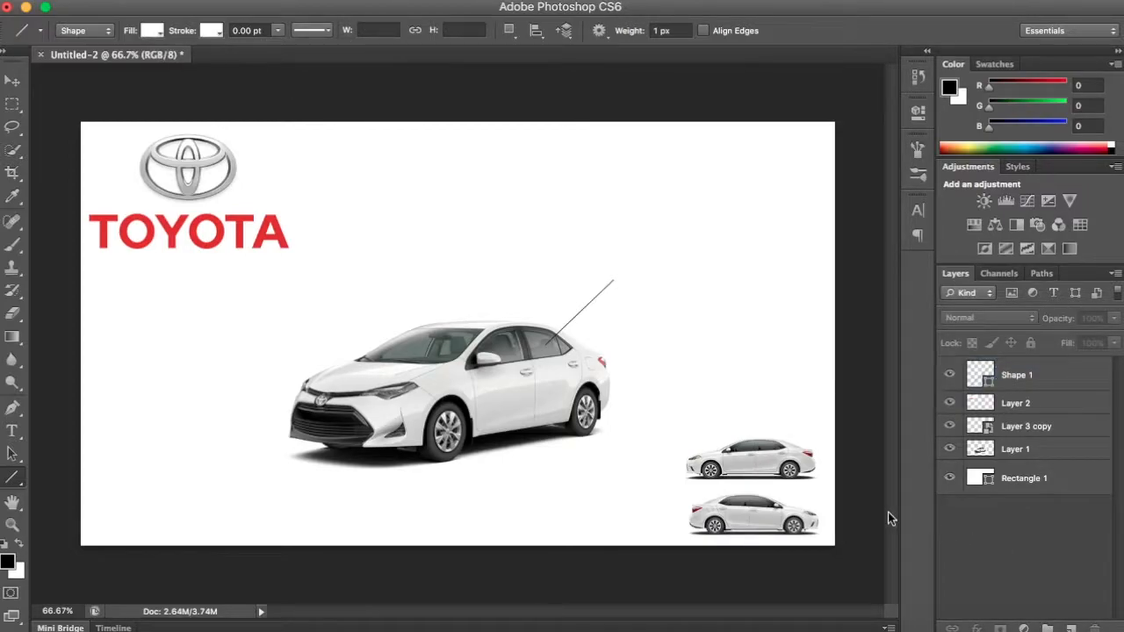
Extend the callout with a straight pointer line rising toward the upper right.
click(1015, 374)
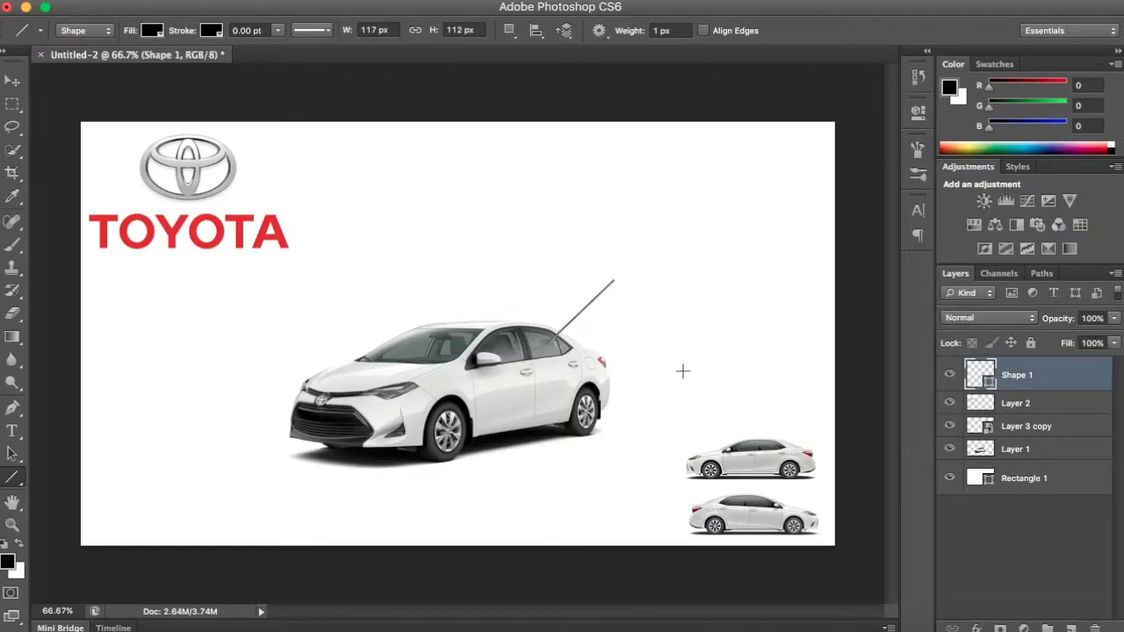
drag(615, 281, 724, 193)
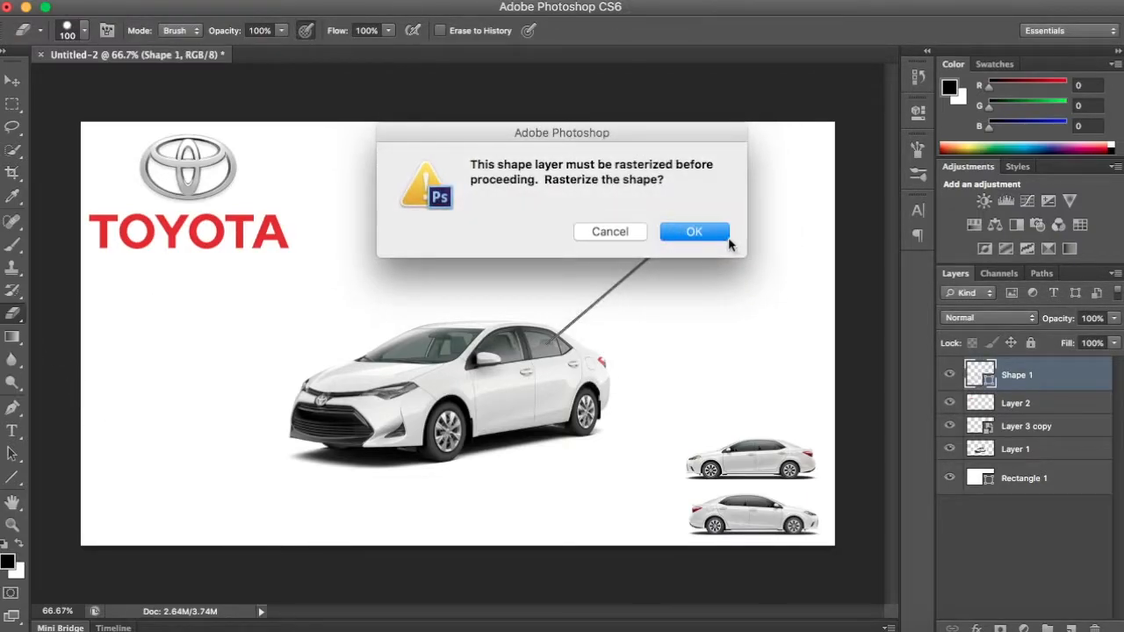
Rasterize the callout line, erase its tip, and place the Sporty Interior screenshot as a layer.
click(694, 232)
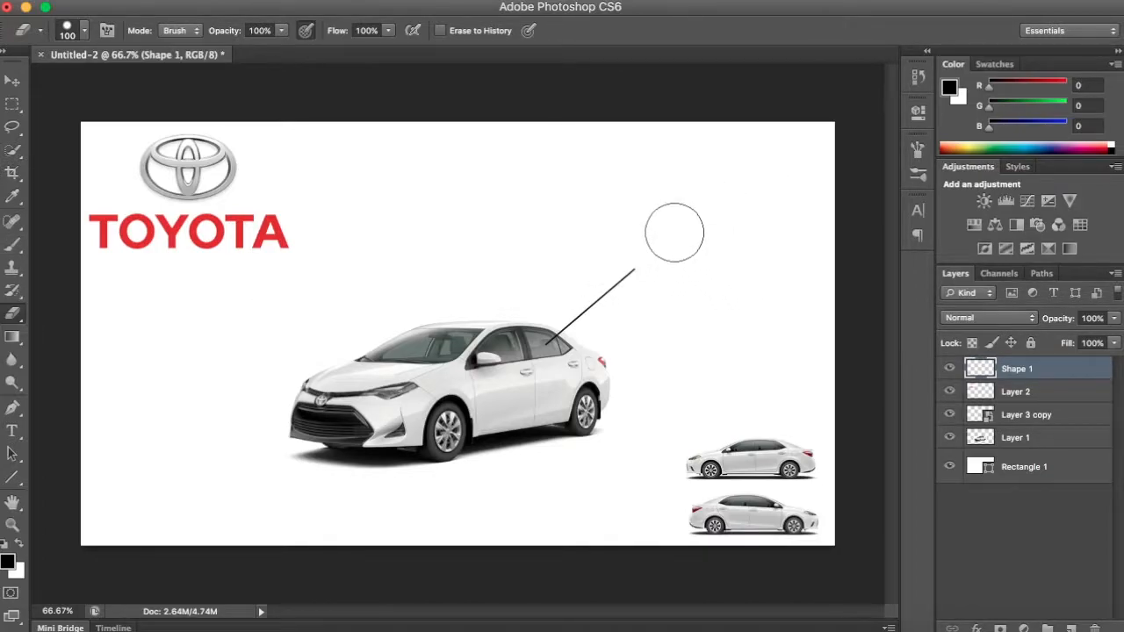
drag(674, 232, 632, 265)
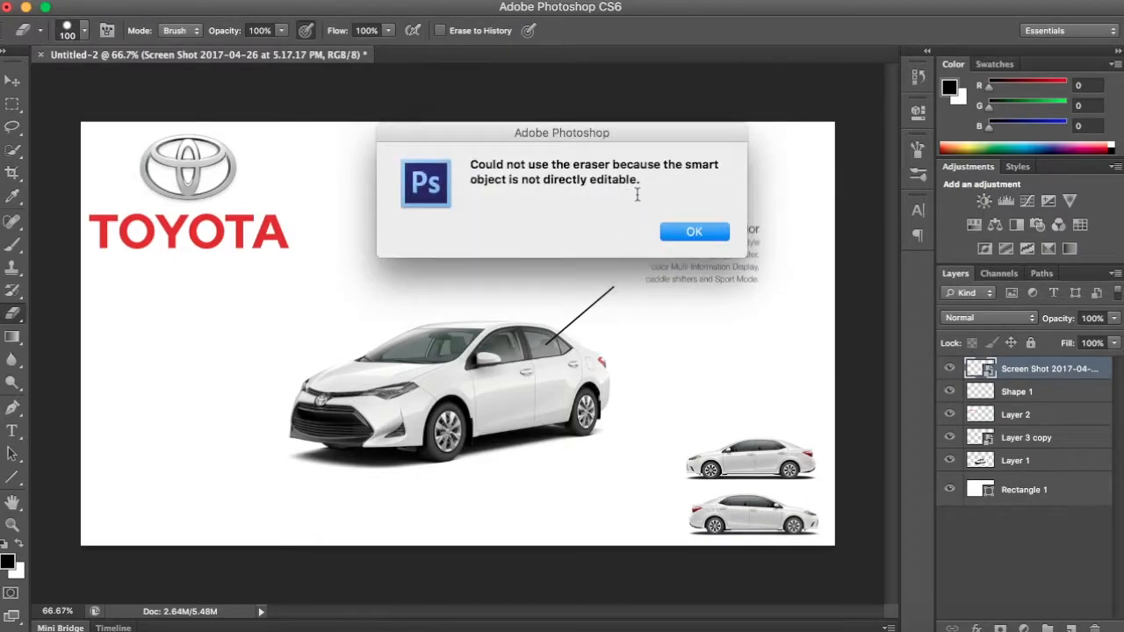
click(694, 232)
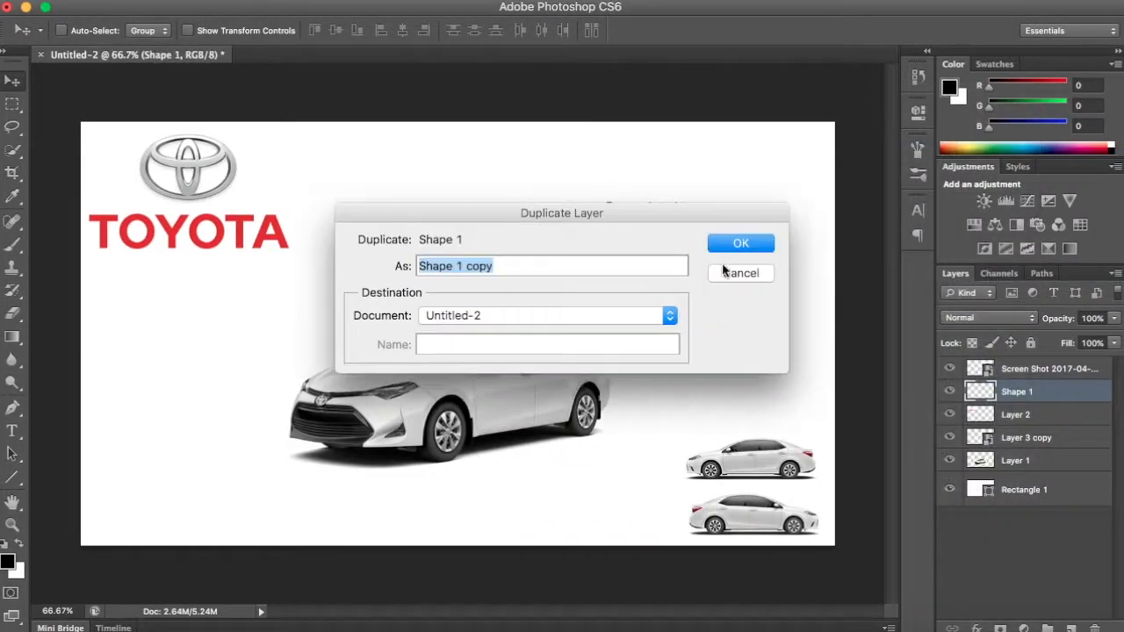
Duplicate the Shape 1 callout line layer for a second feature callout.
click(742, 242)
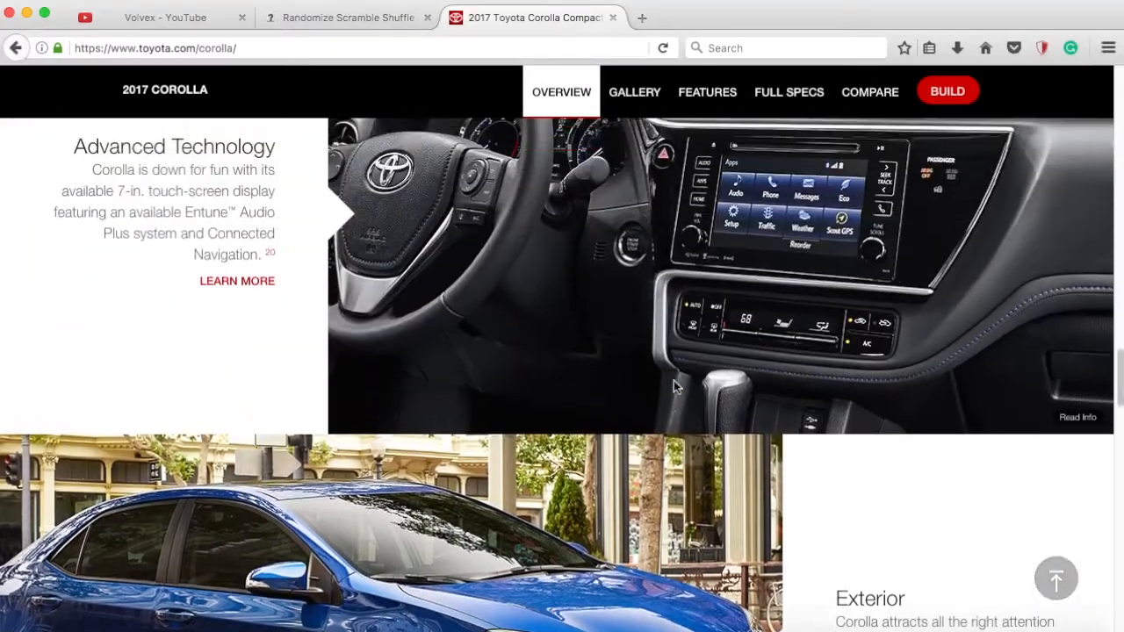
Scroll the Corolla page down to the Advanced Technology dashboard photo.
scroll(down, 3)
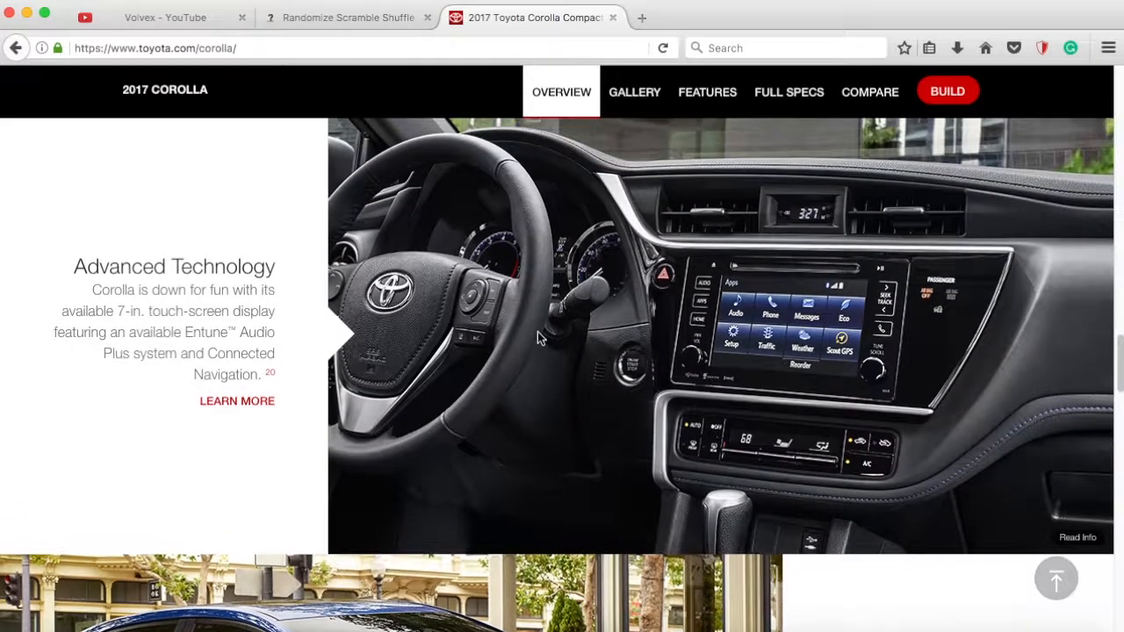
scroll(down, 3)
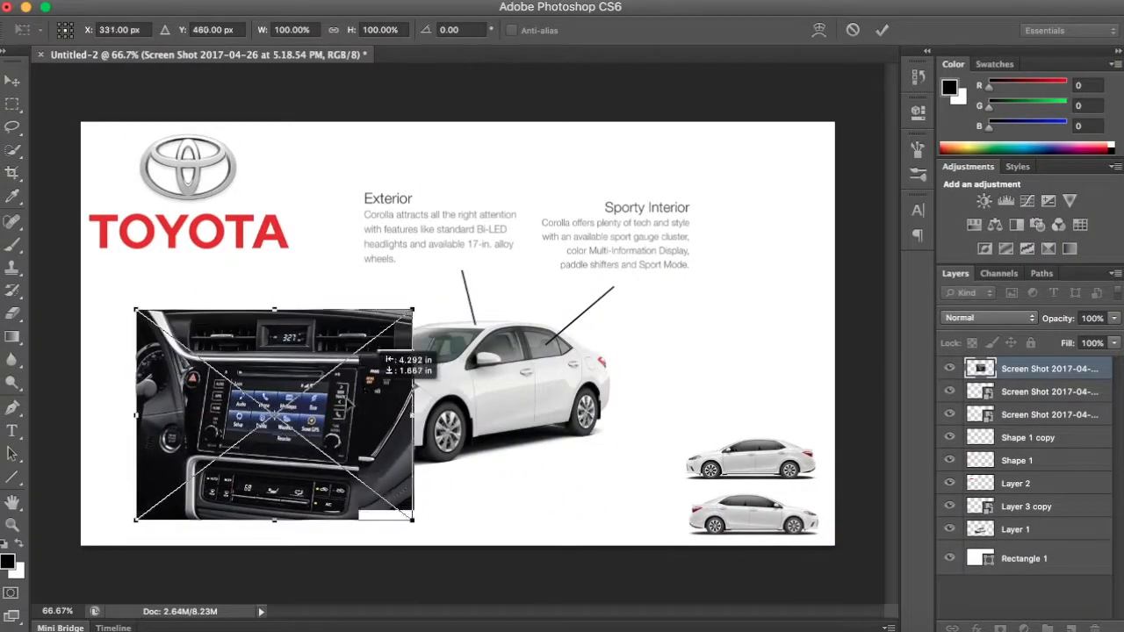
Scale the dashboard screenshot down and place it in the ad's bottom-left corner.
drag(274, 415, 217, 439)
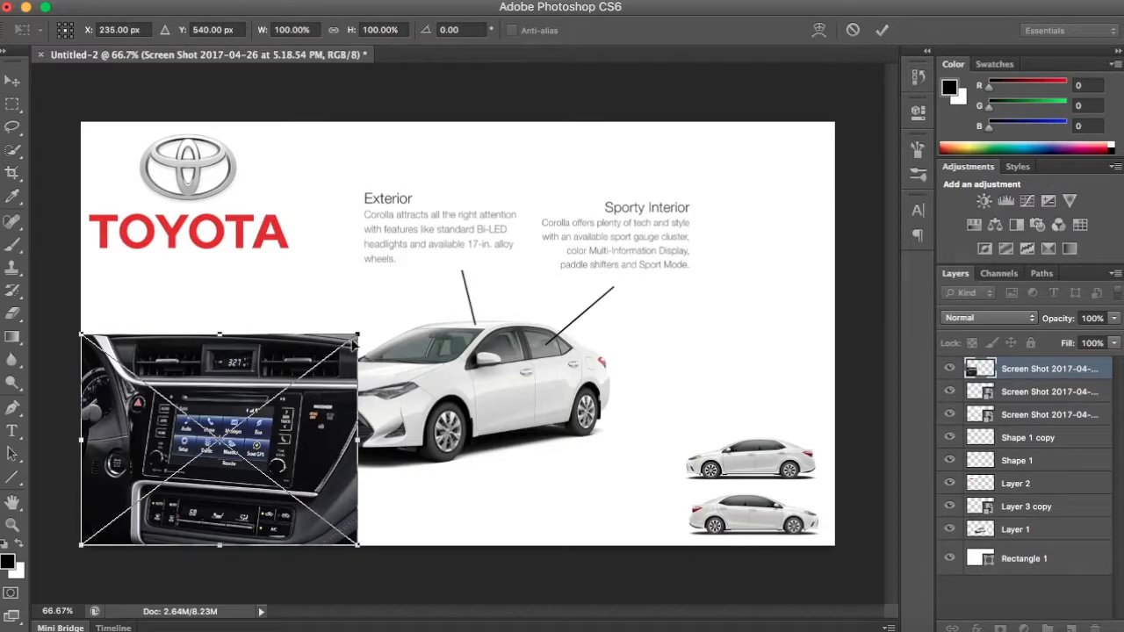
drag(355, 548, 207, 547)
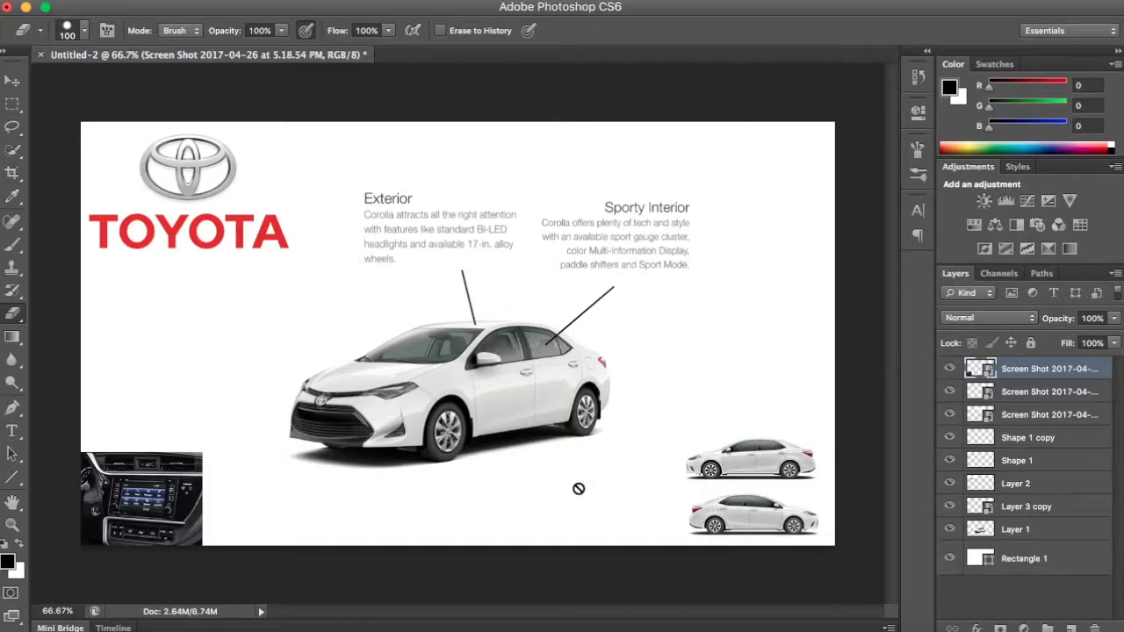
mouse_move(380, 578)
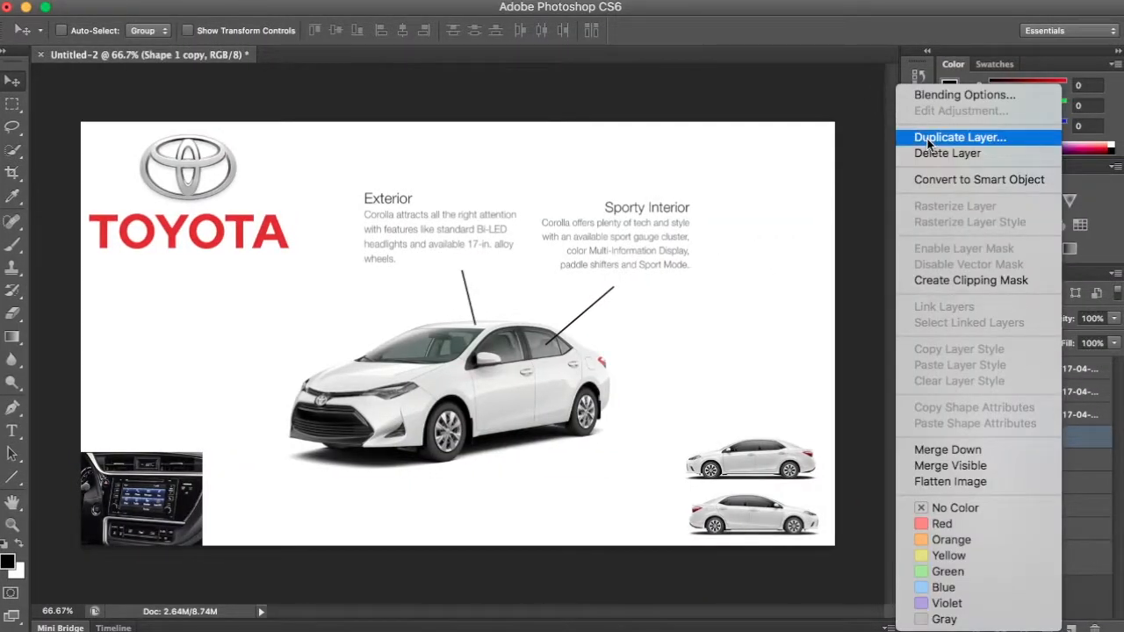
Duplicate the Shape 1 copy callout line for the interior photo's callout.
click(959, 137)
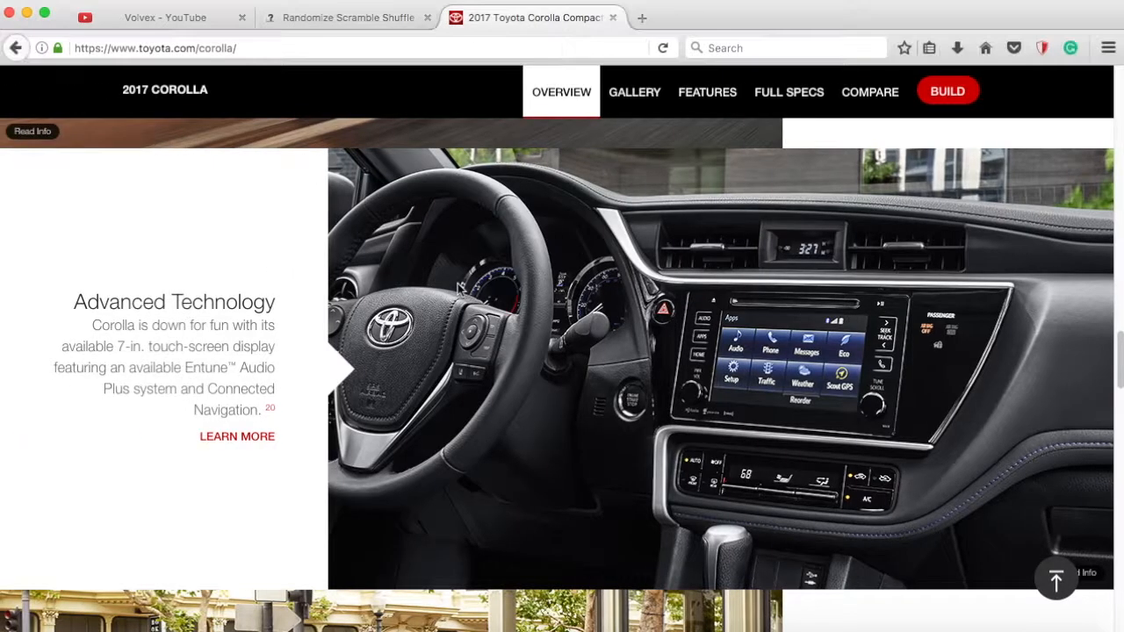
Scroll the Corolla page down to the Corolla Highlights Standard Toyota Safety Sense section.
scroll(down, 3)
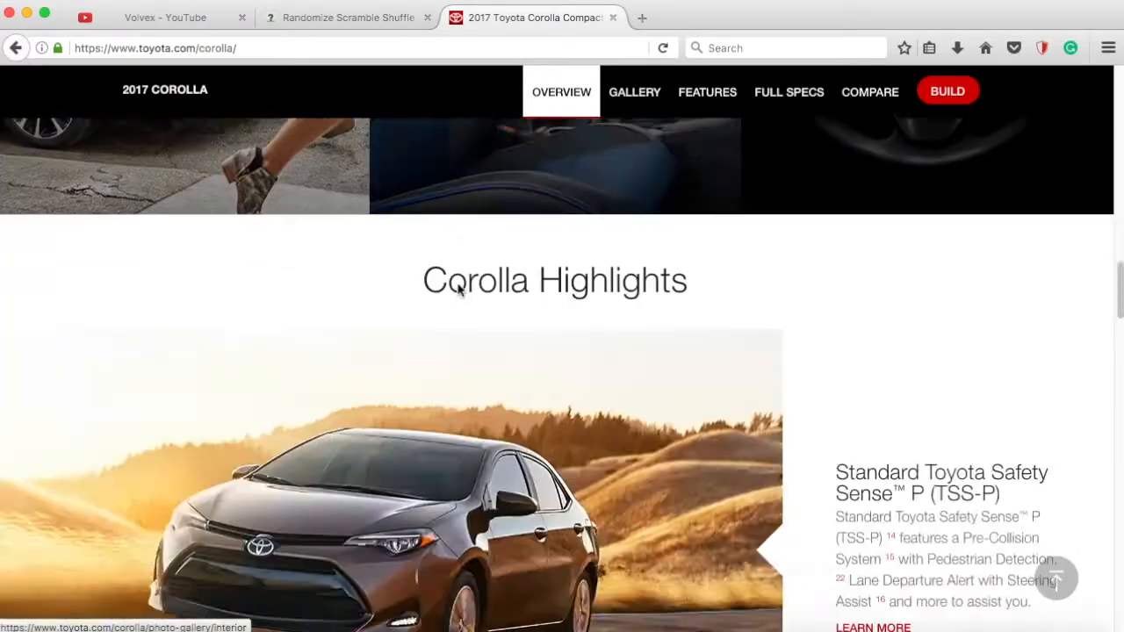
scroll(down, 3)
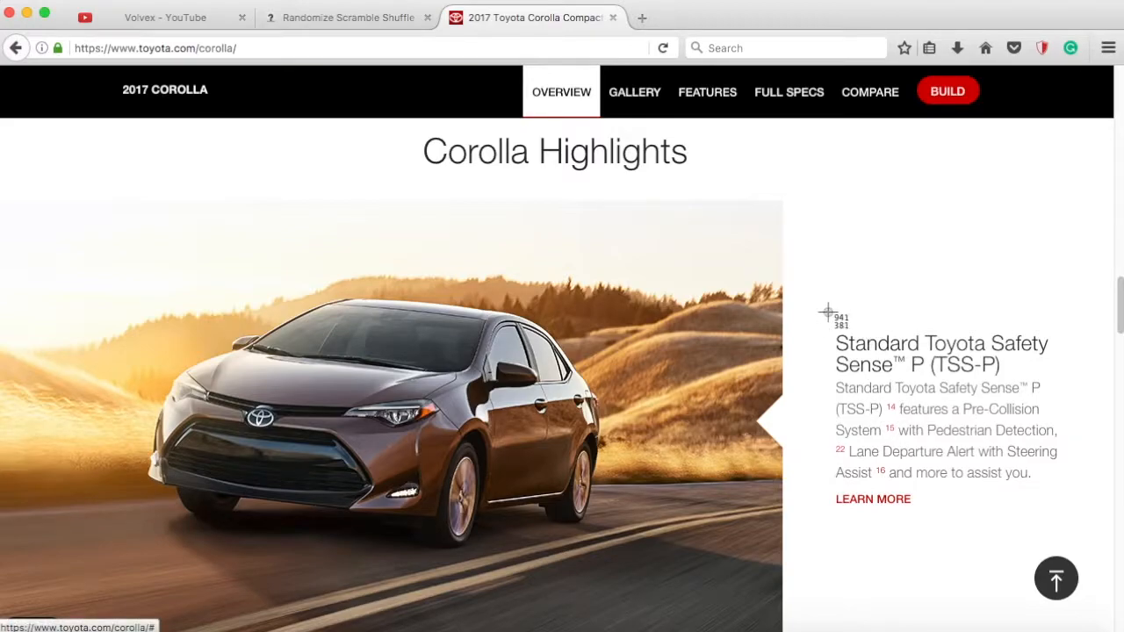
mouse_move(846, 305)
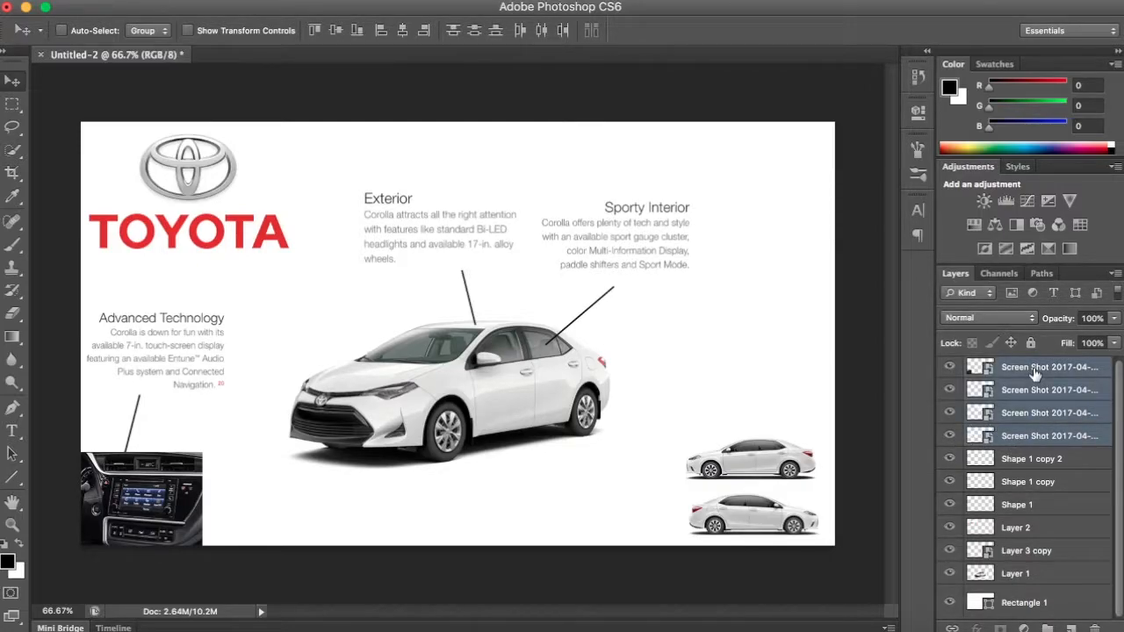
mouse_move(1047, 488)
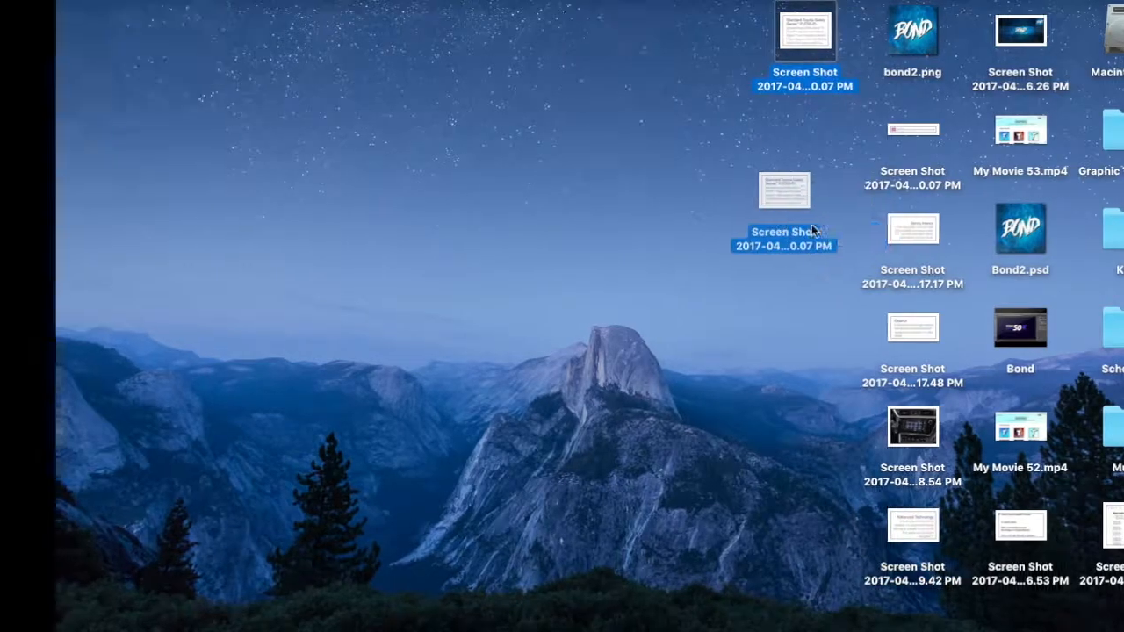
Bring in the Safety Sense text screenshot and move it into place beside the other callouts.
double_click(783, 190)
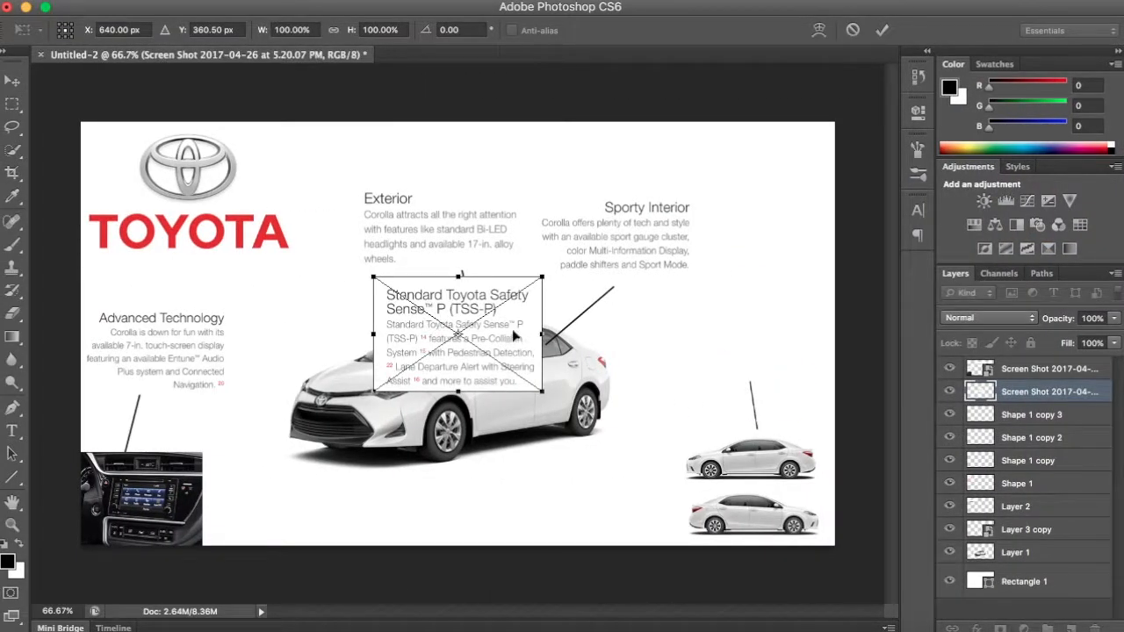
drag(457, 337, 689, 334)
text(whit)
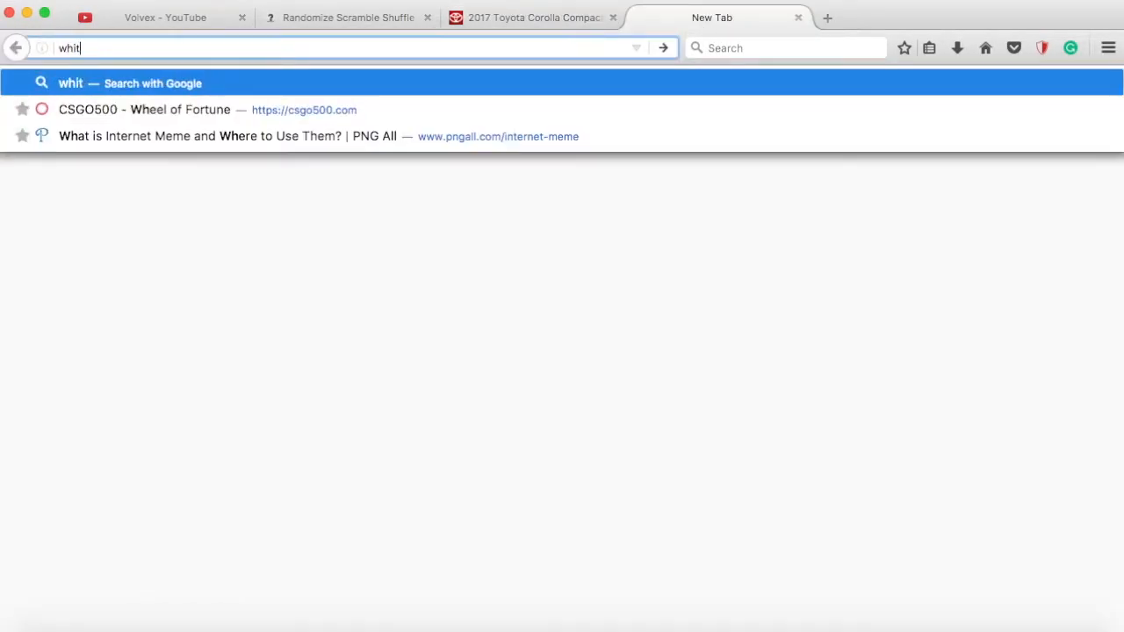
Return to the Corolla tab and scroll to the exterior colour swatches showing Classic Silver Metallic.
click(534, 17)
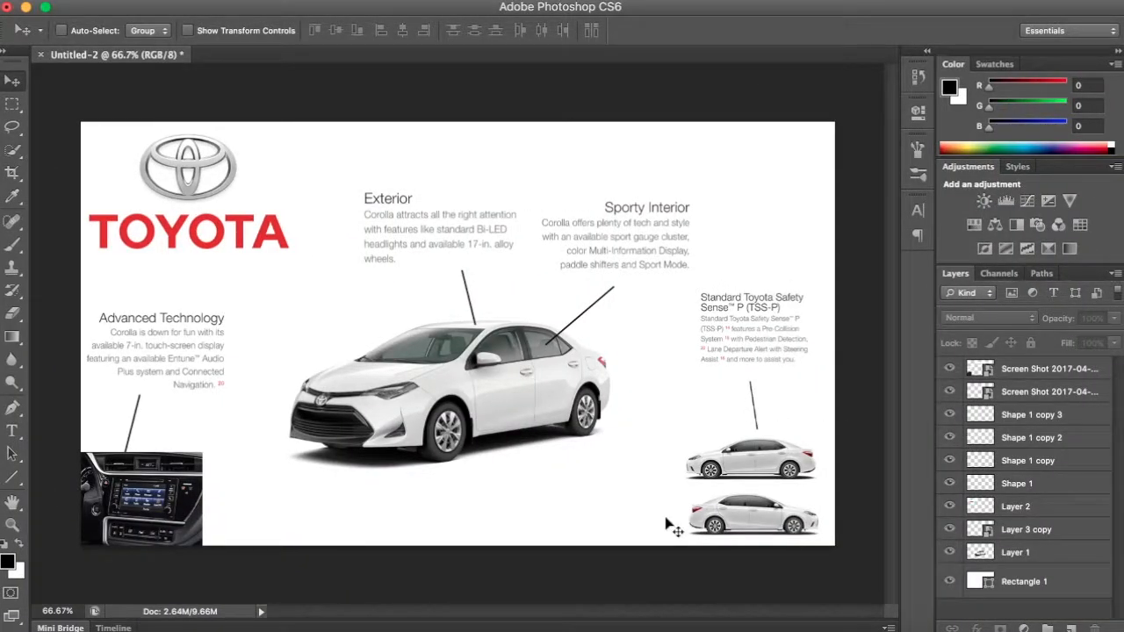
mouse_move(922, 553)
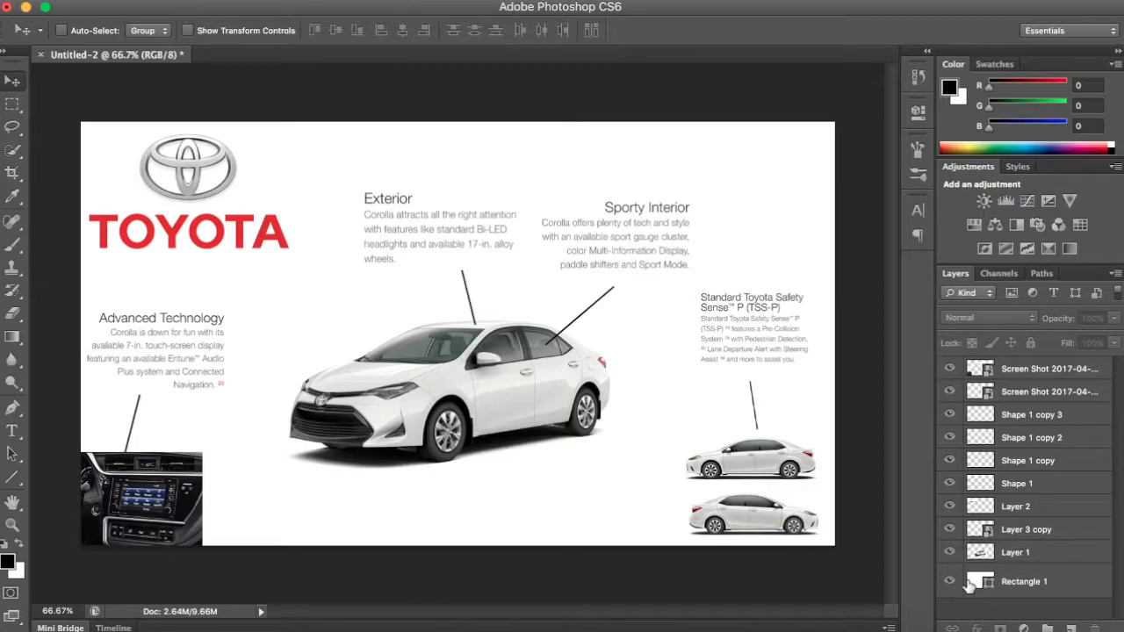
mouse_move(980, 580)
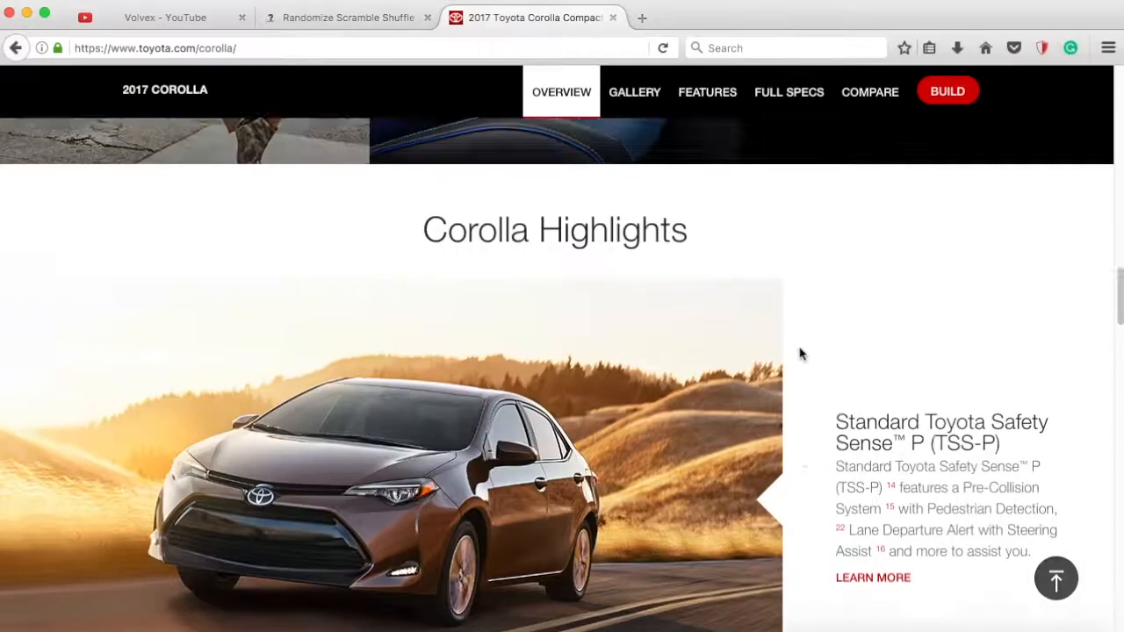
scroll(down, 3)
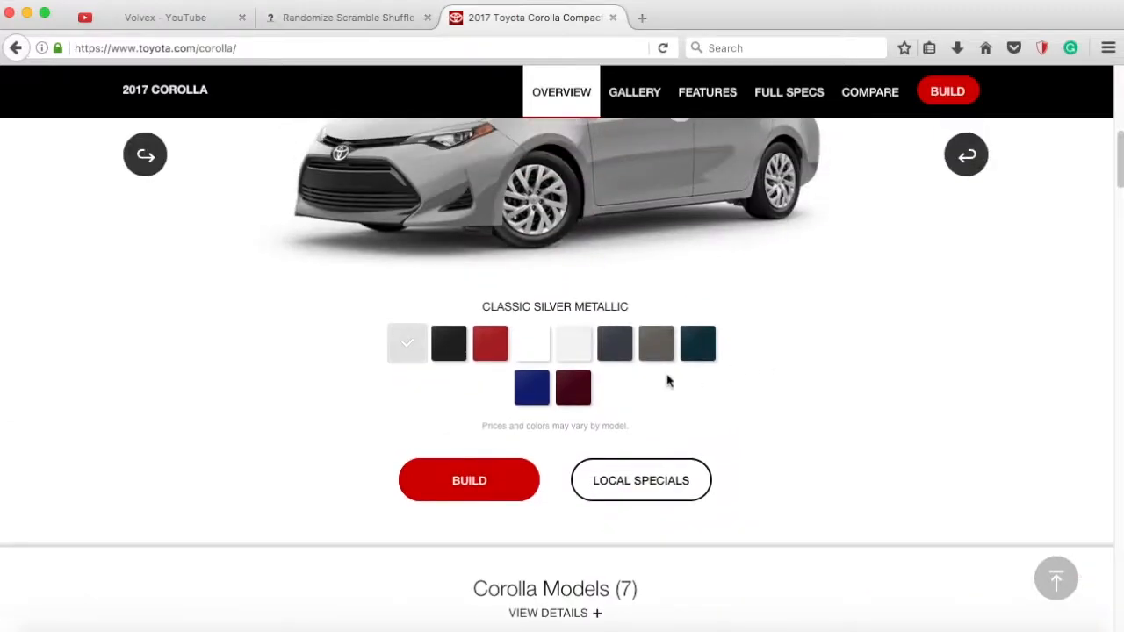
mouse_move(948, 383)
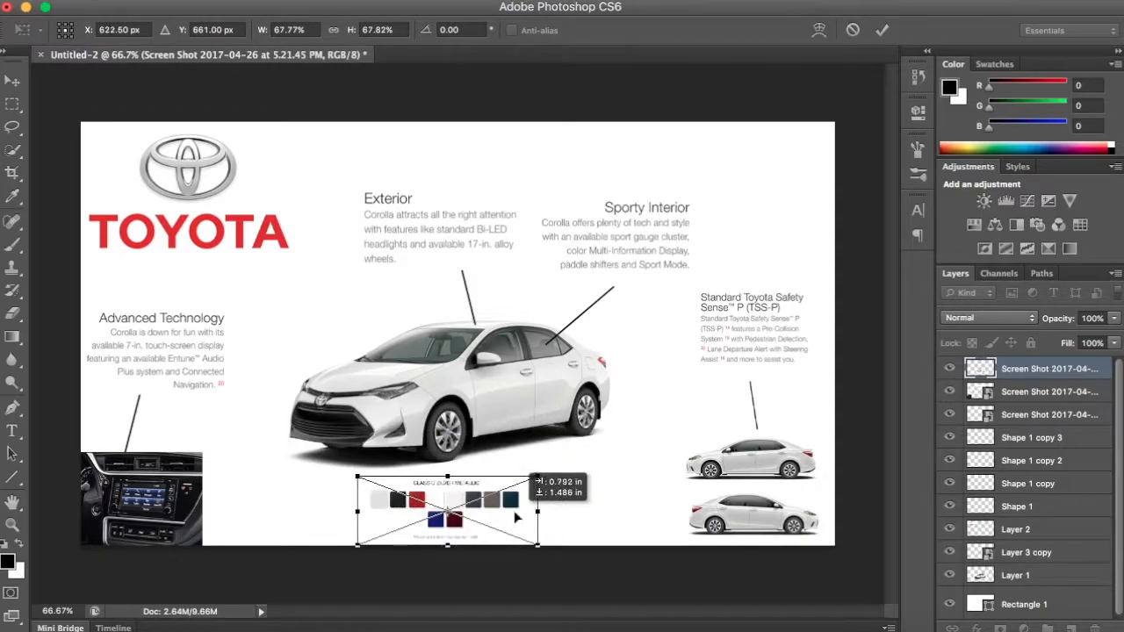
Shrink the colour swatches screenshot to fit beneath the central white car.
drag(538, 512, 520, 511)
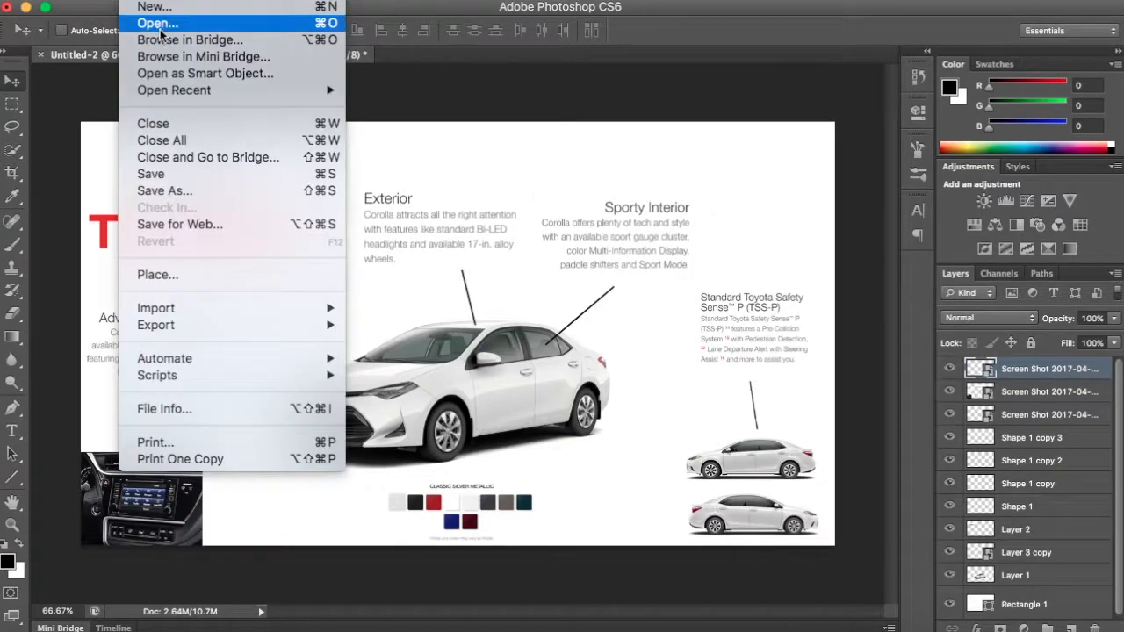
Save the ad as 'Toyota' in PNG format via Save As.
click(165, 189)
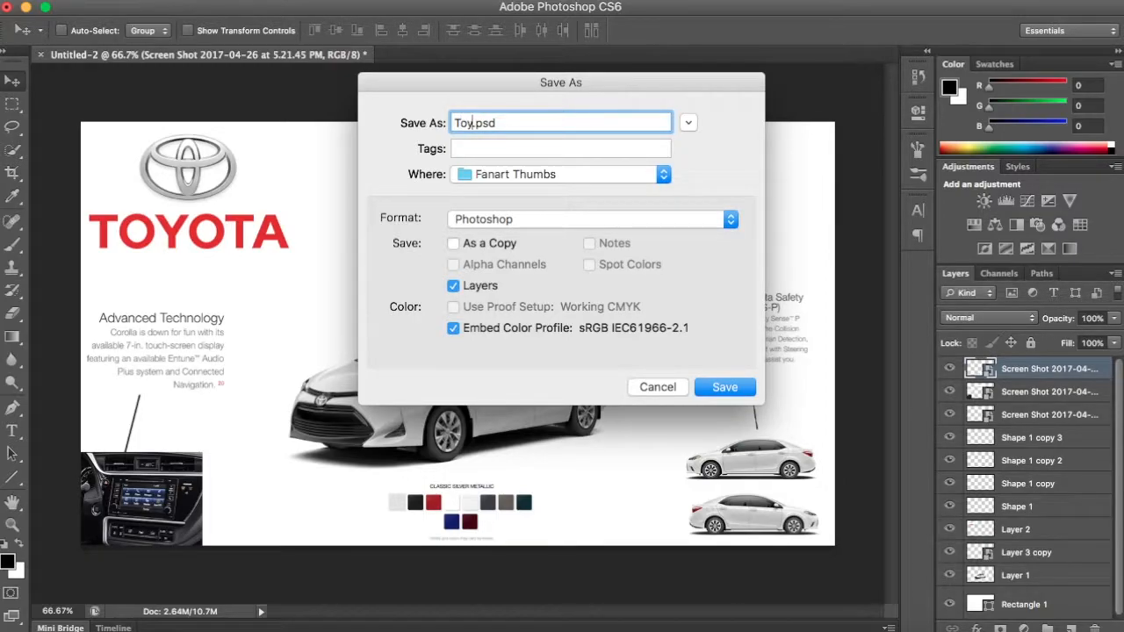
click(663, 174)
text(ota)
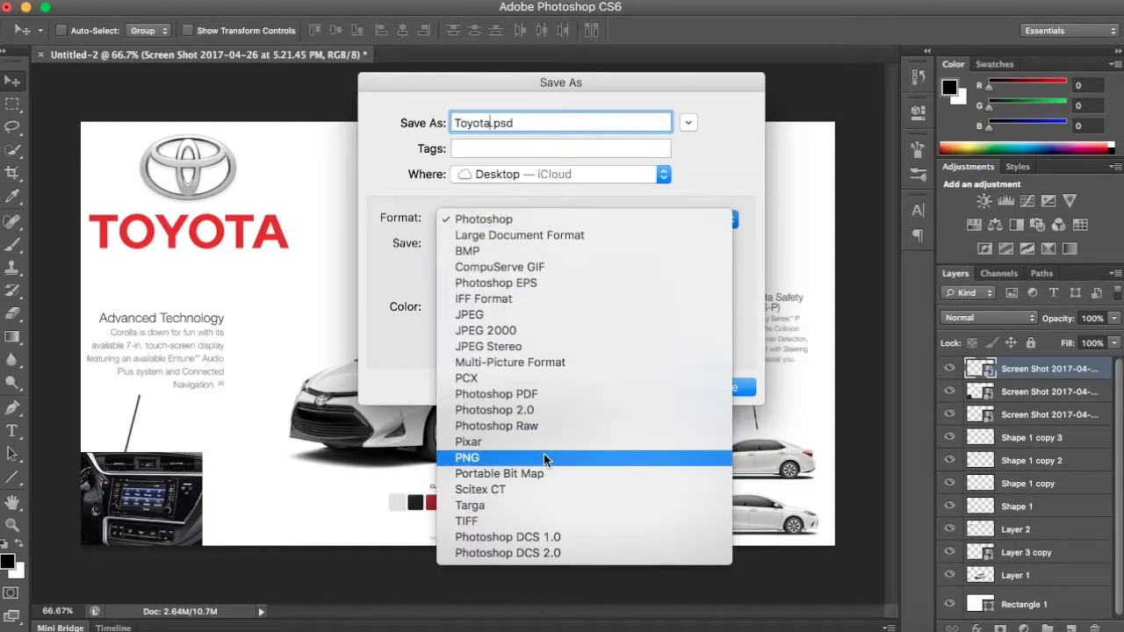
click(467, 456)
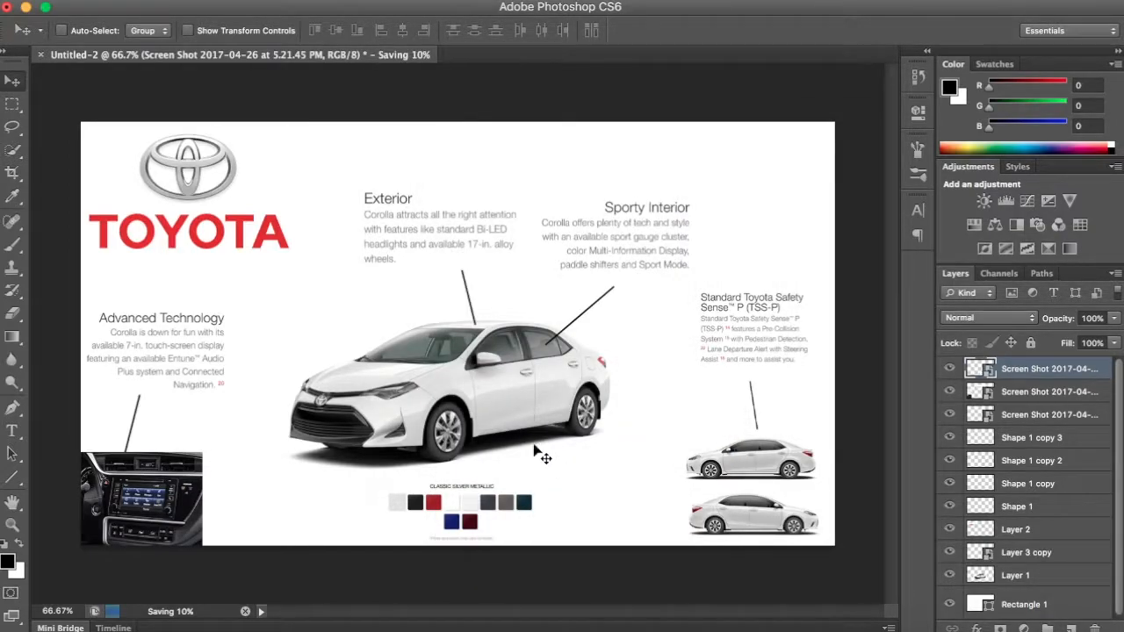